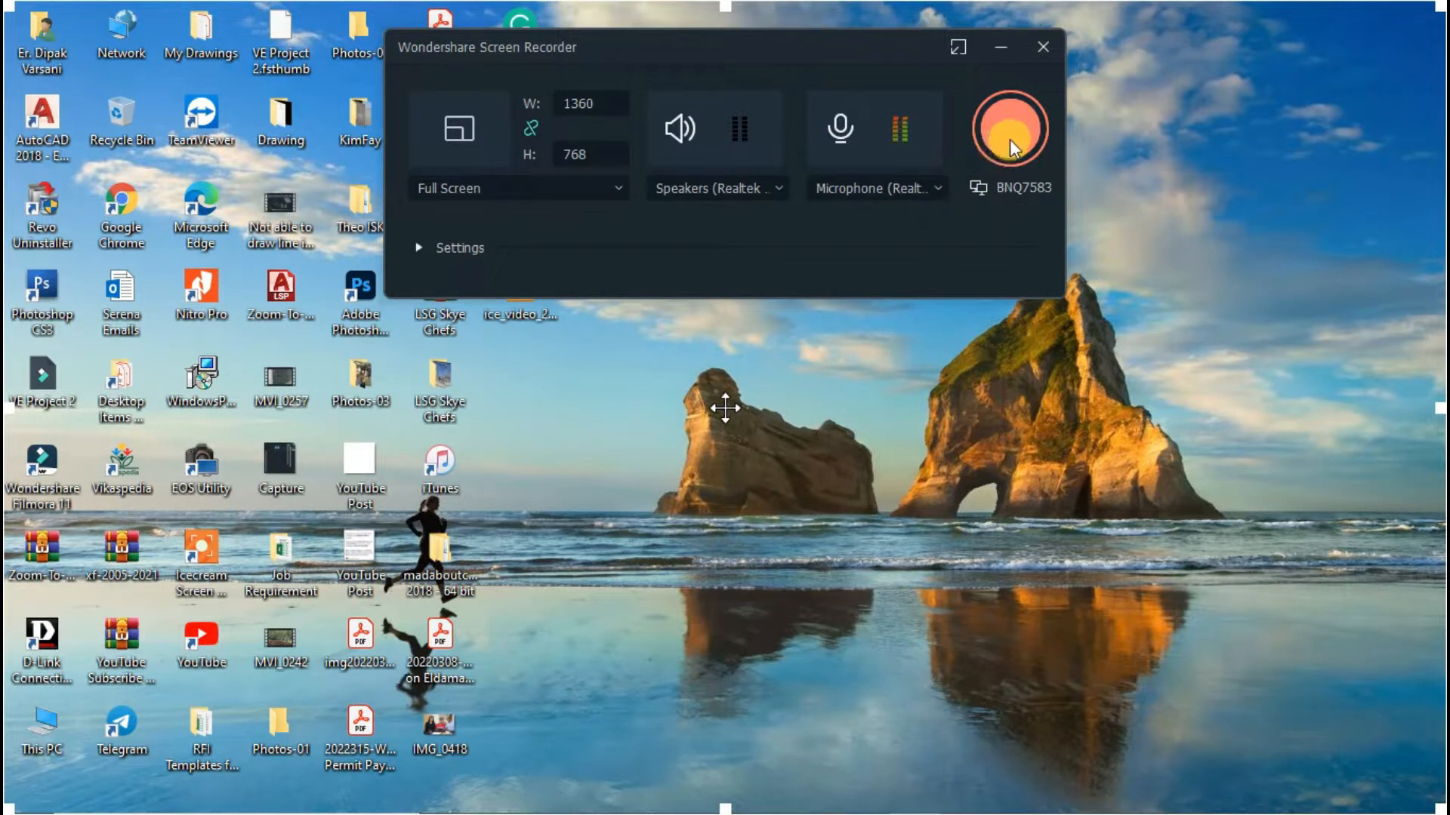
After two recording attempts fail with permission errors, open Windows Settings from the Start menu.
{"action": "left_click", "coordinate": [1008, 128]}
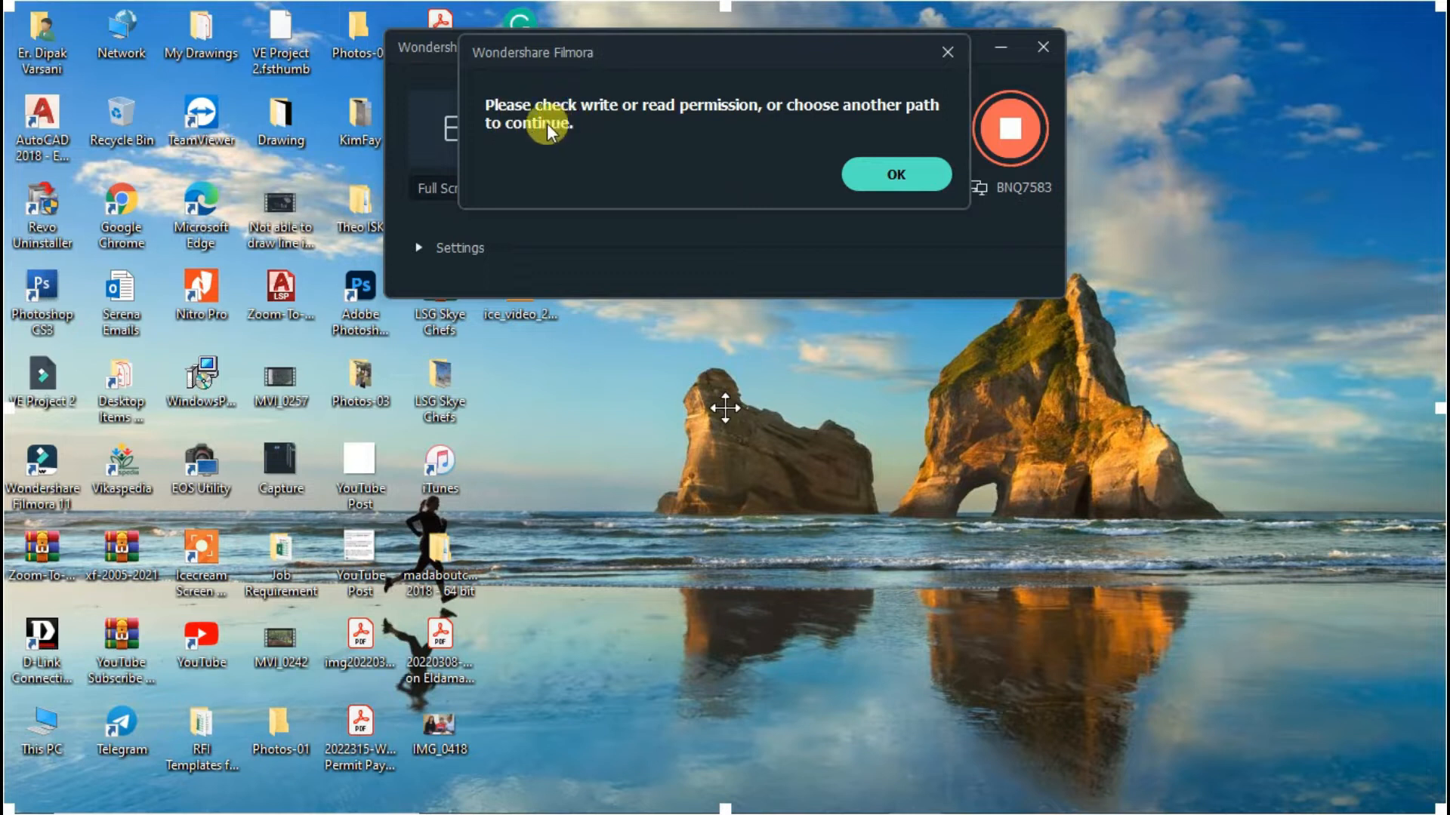
{"action": "mouse_move", "coordinate": [721, 120]}
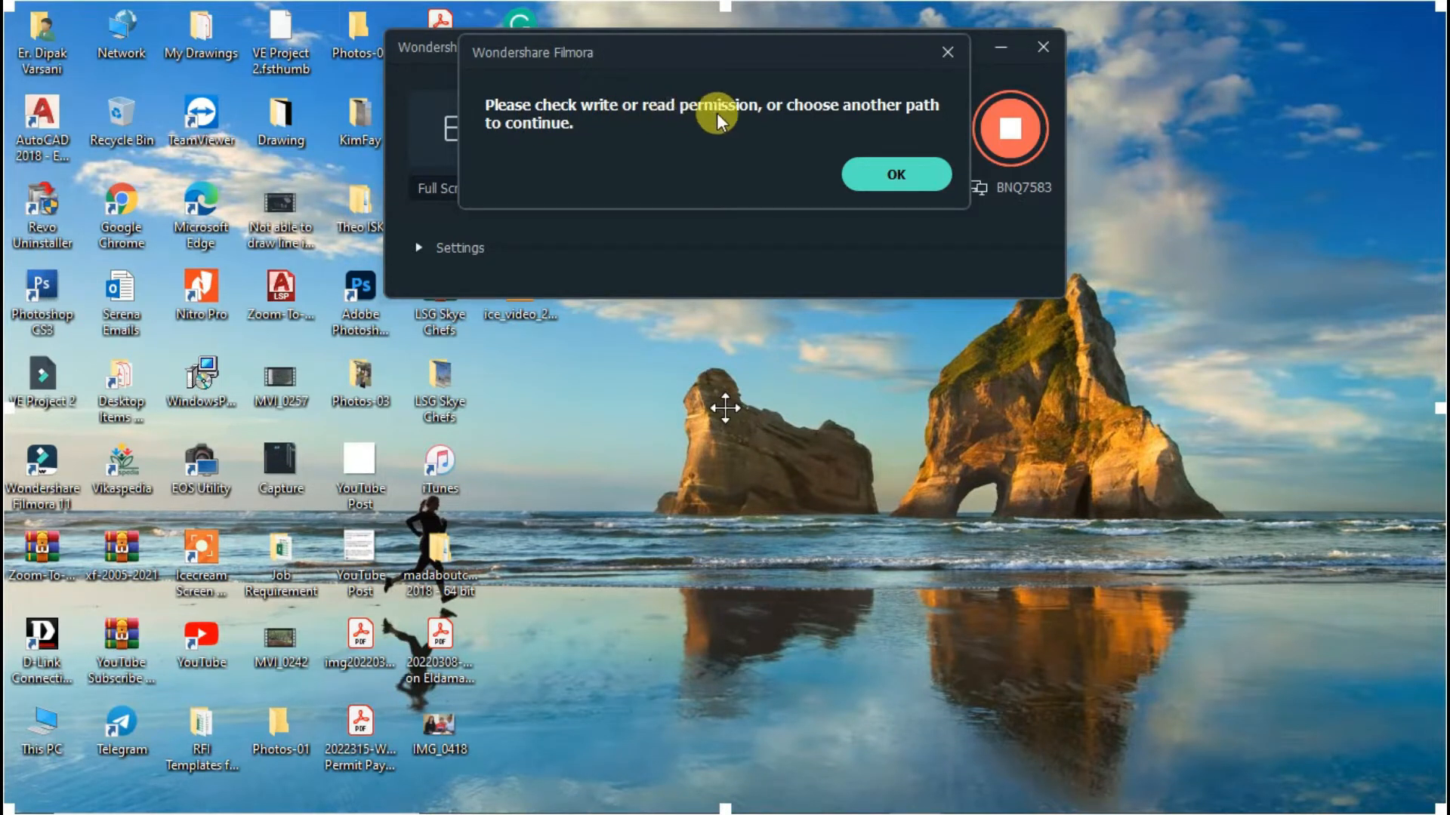
{"action": "mouse_move", "coordinate": [599, 111]}
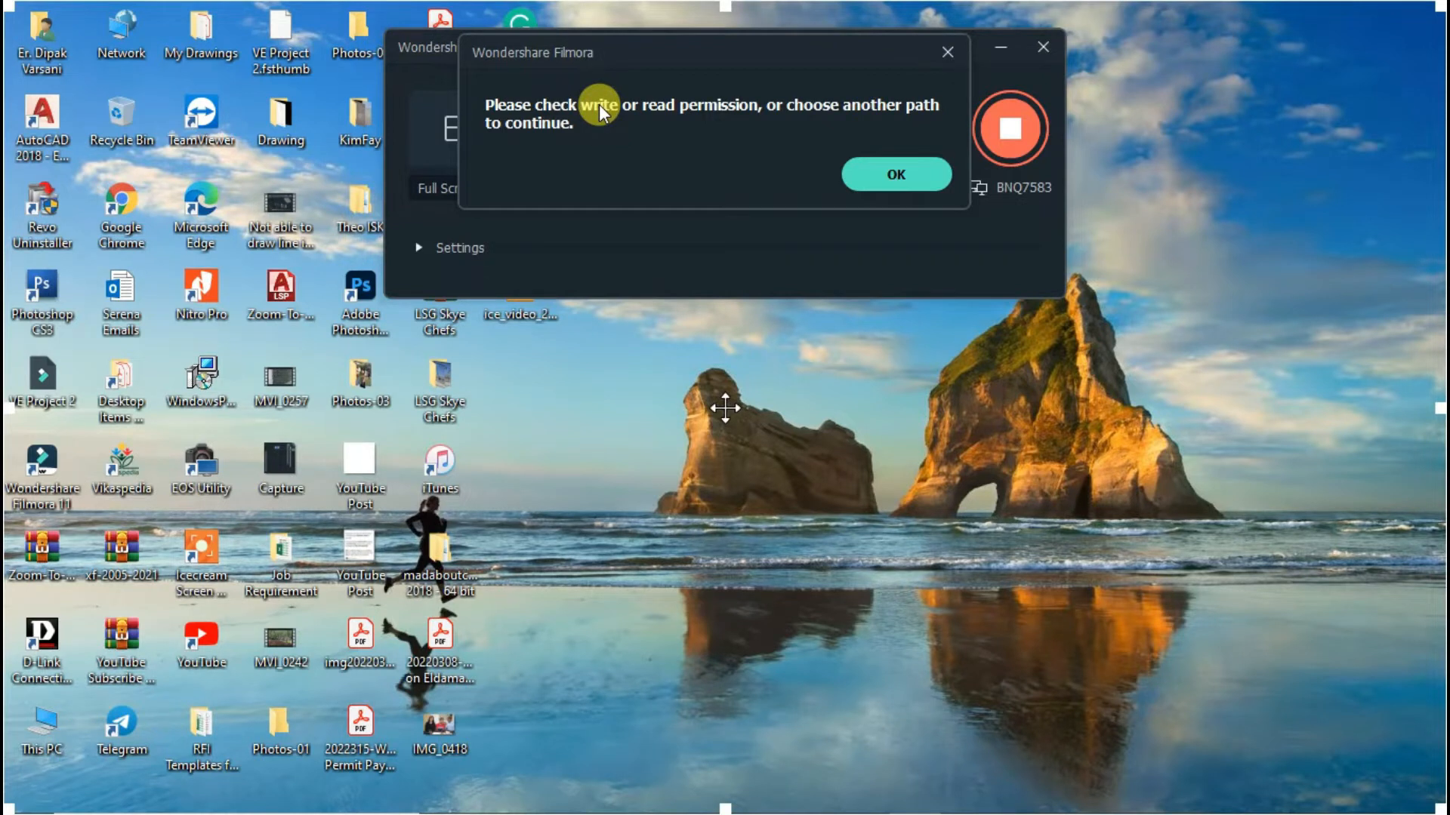
{"action": "mouse_move", "coordinate": [700, 202]}
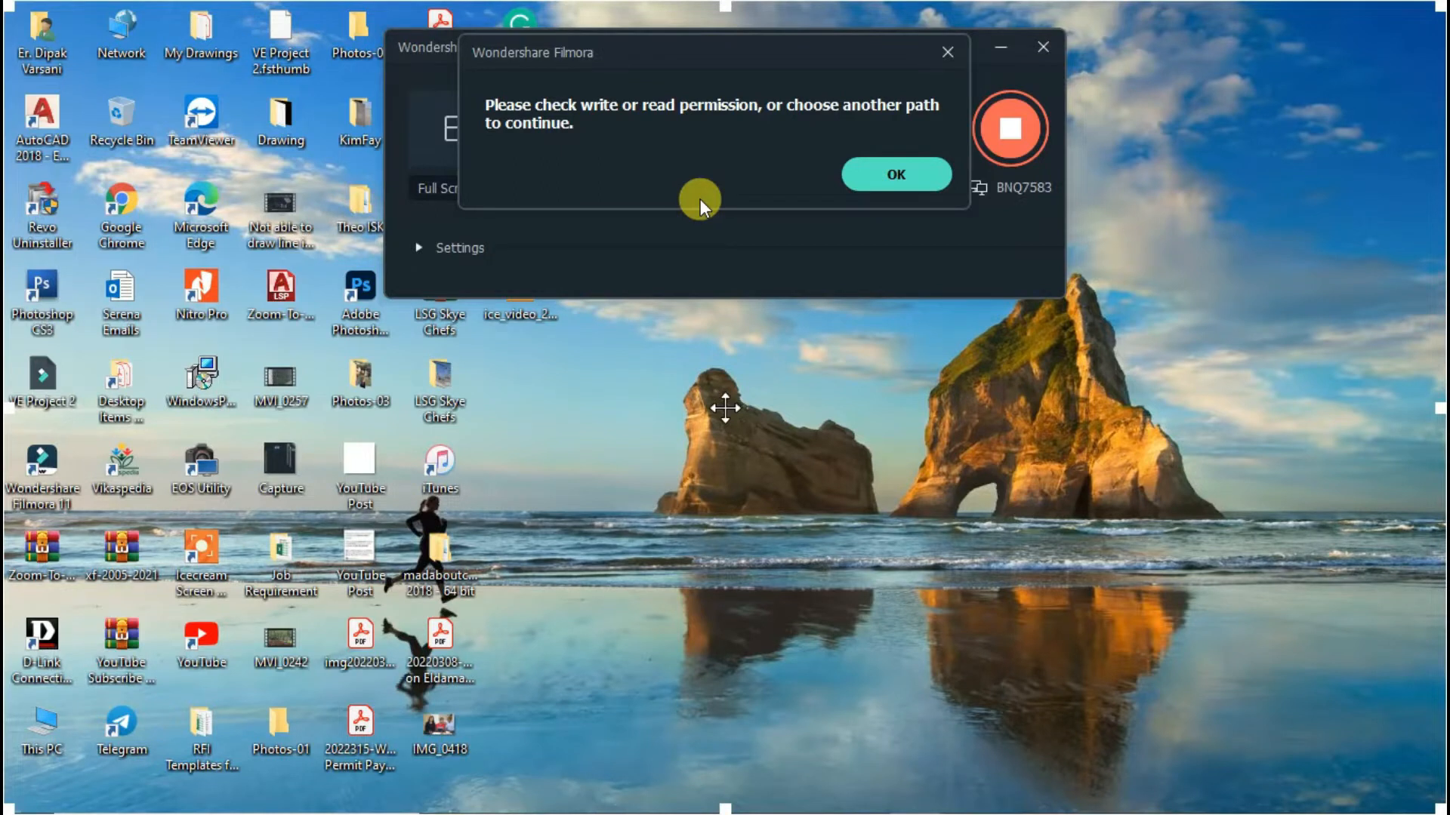
{"action": "left_click", "coordinate": [893, 174]}
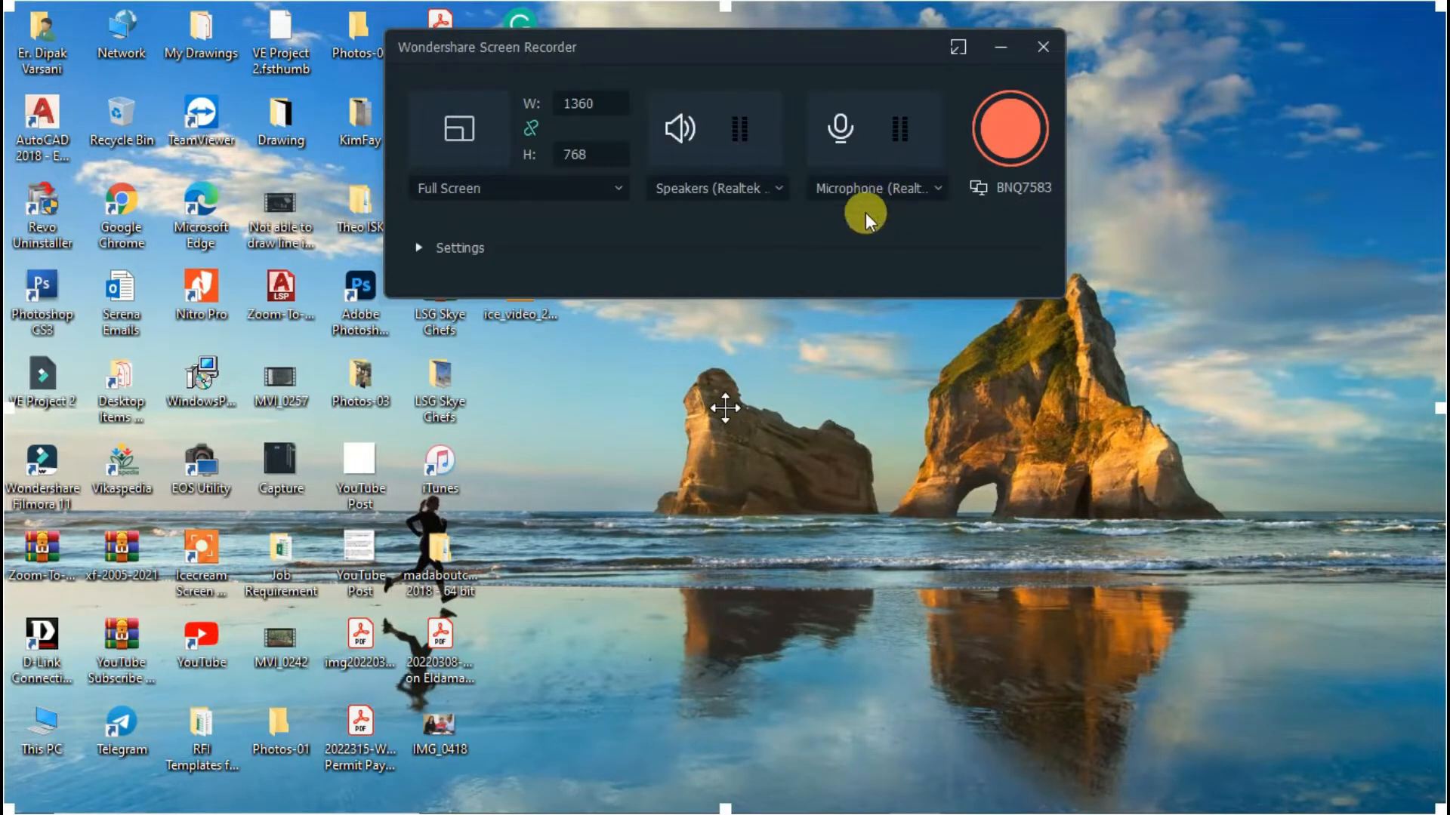
{"action": "left_click", "coordinate": [1009, 127]}
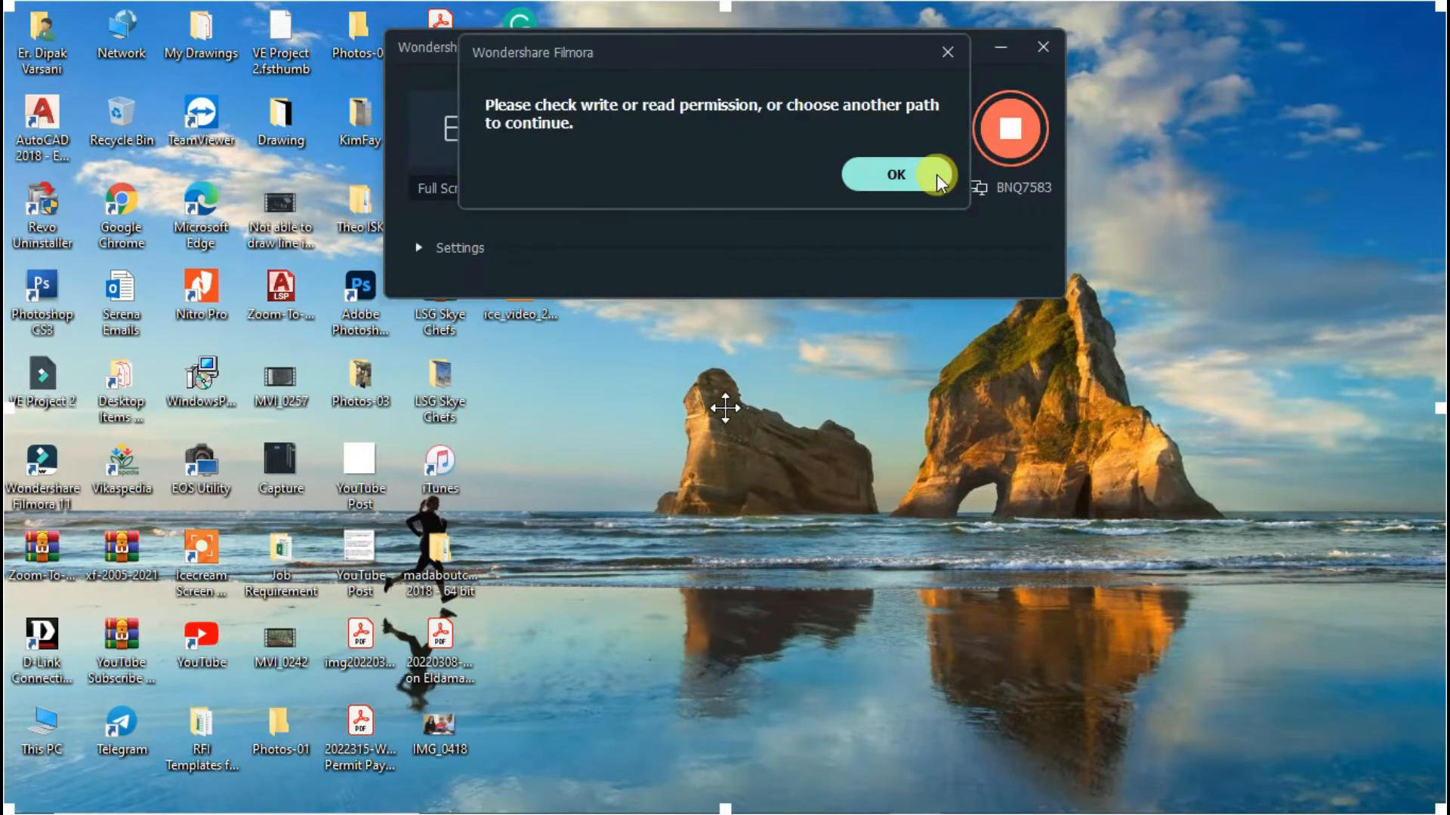
{"action": "left_click", "coordinate": [891, 175]}
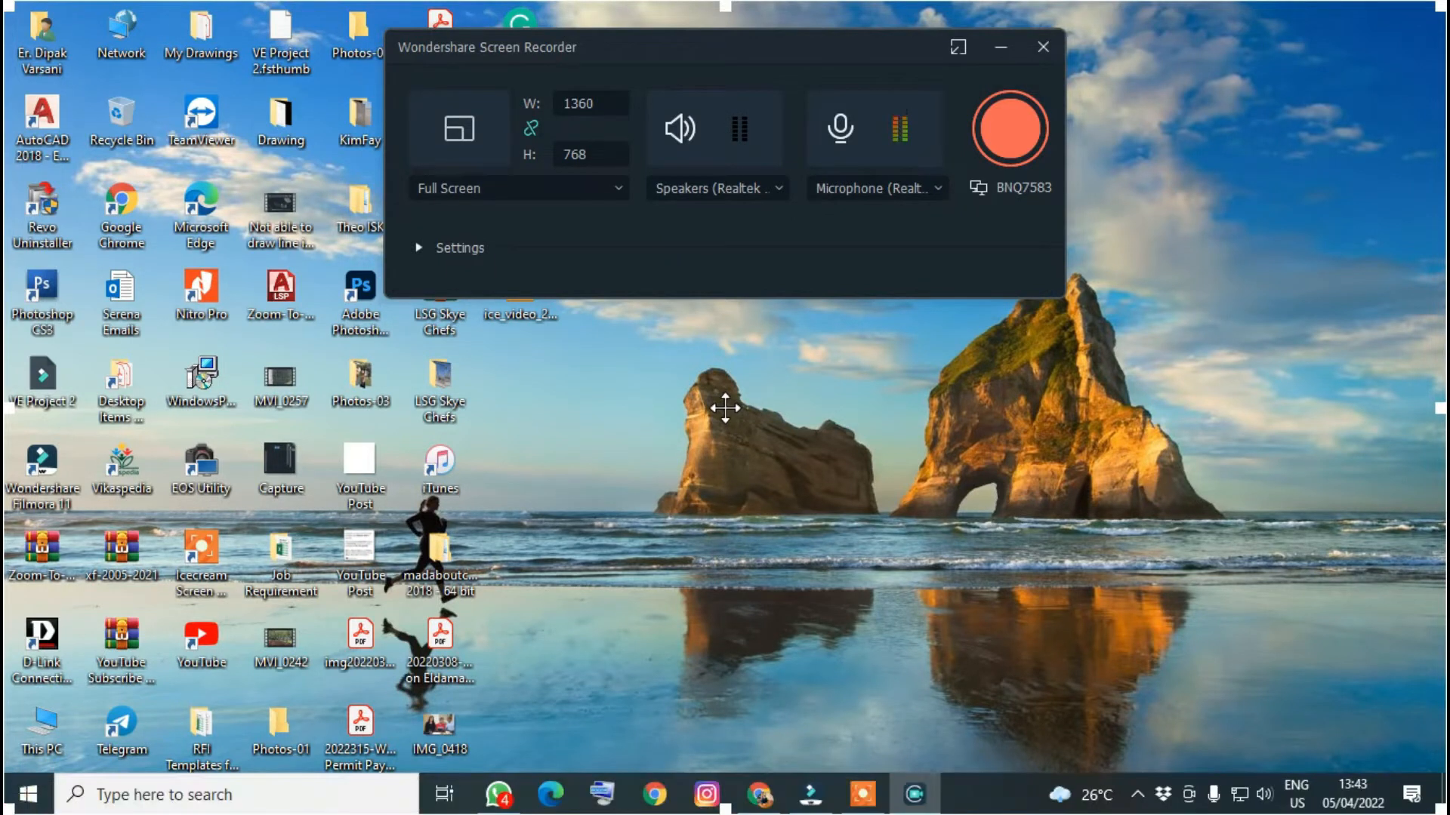
{"action": "left_click", "coordinate": [15, 794]}
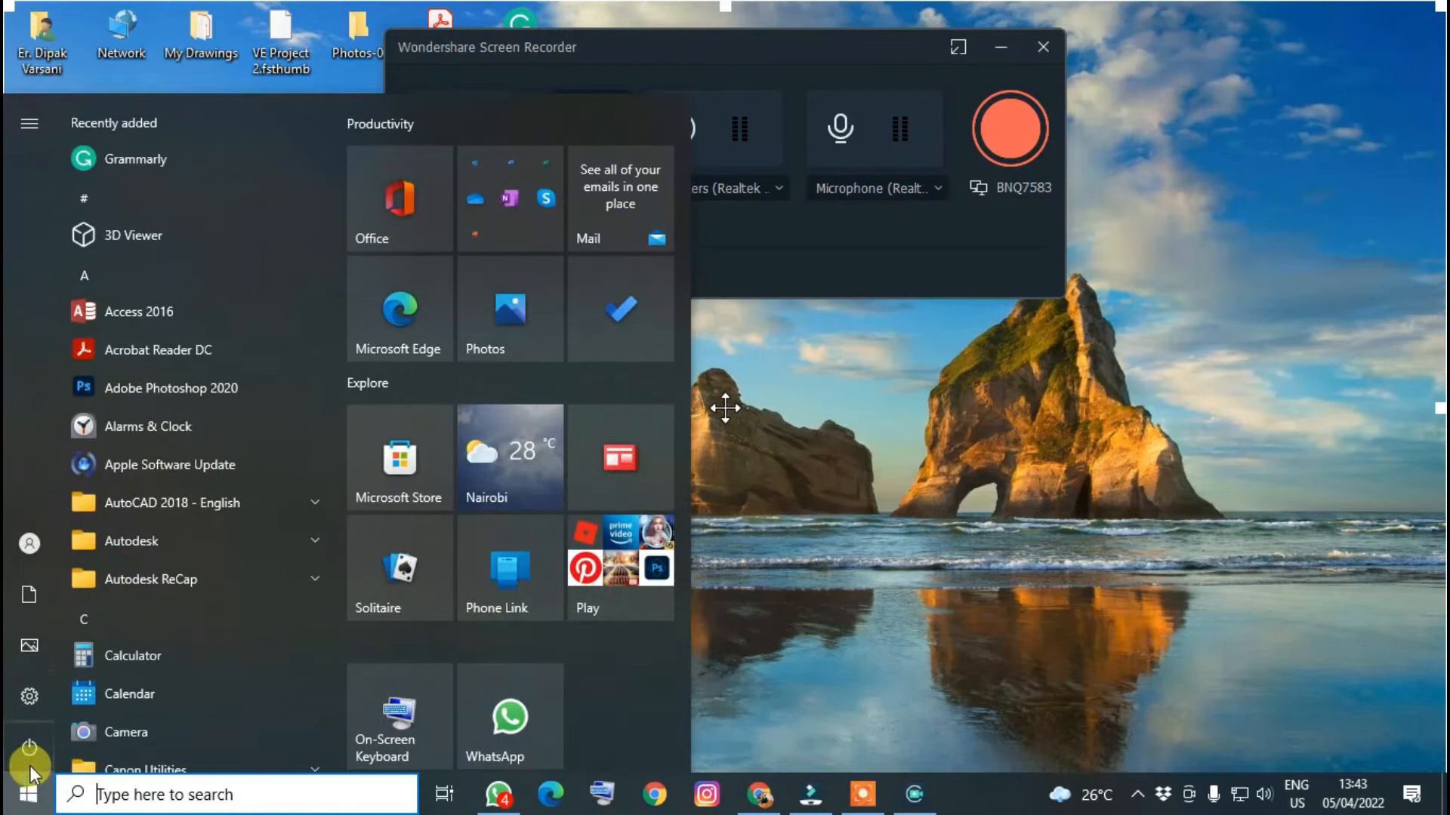
{"action": "left_click", "coordinate": [29, 123]}
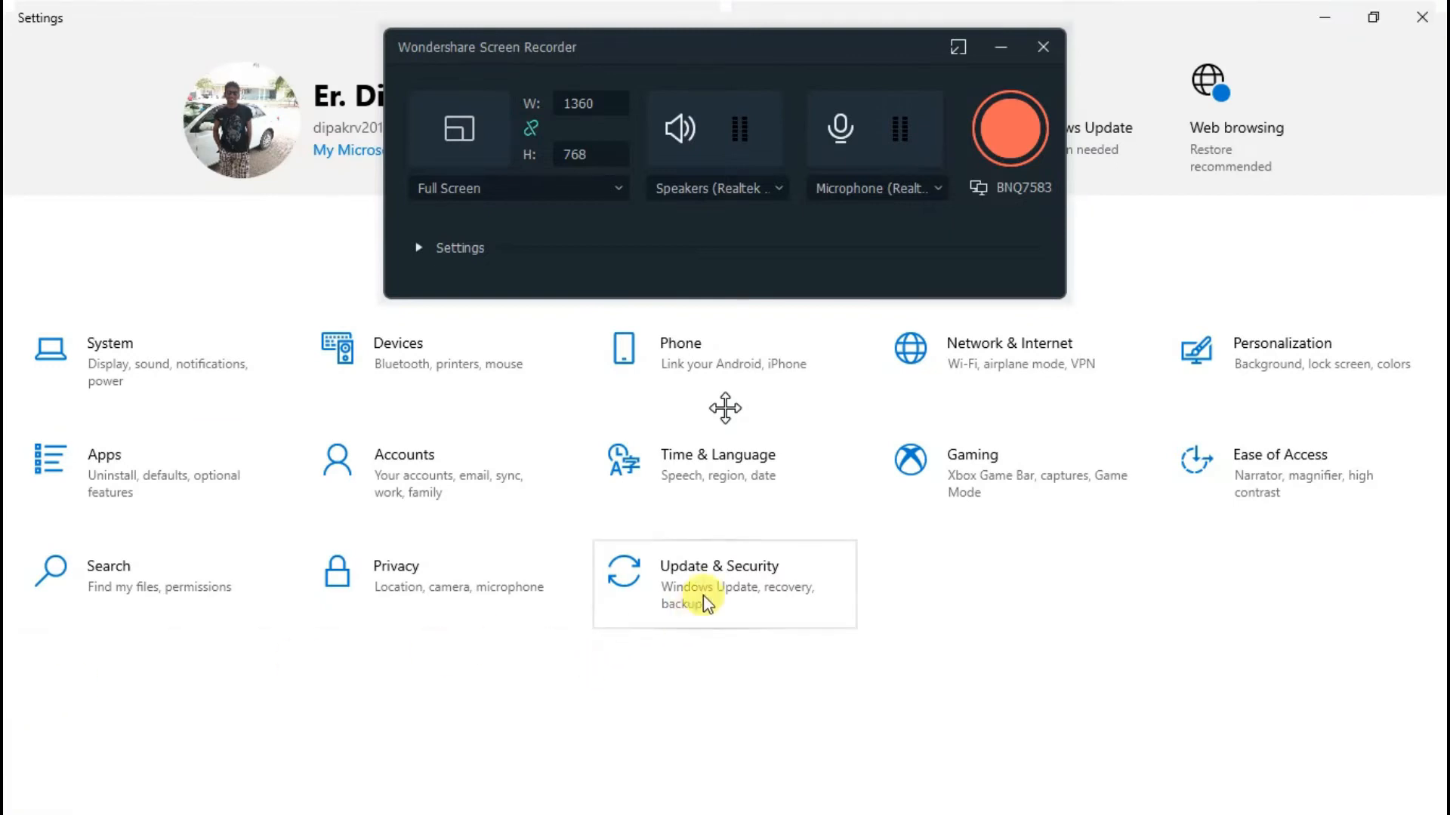
{"action": "mouse_move", "coordinate": [717, 596]}
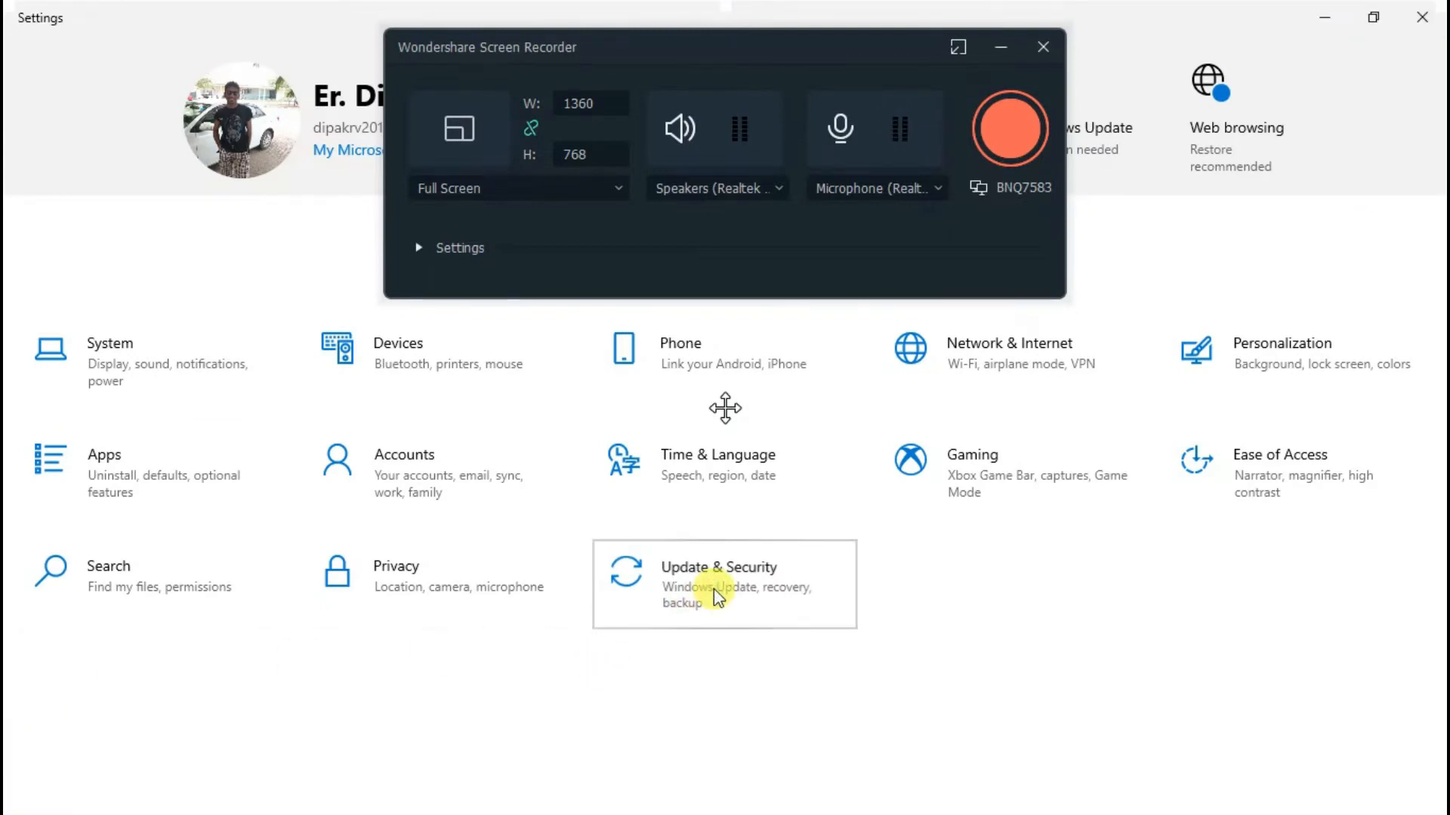
{"action": "mouse_move", "coordinate": [989, 67]}
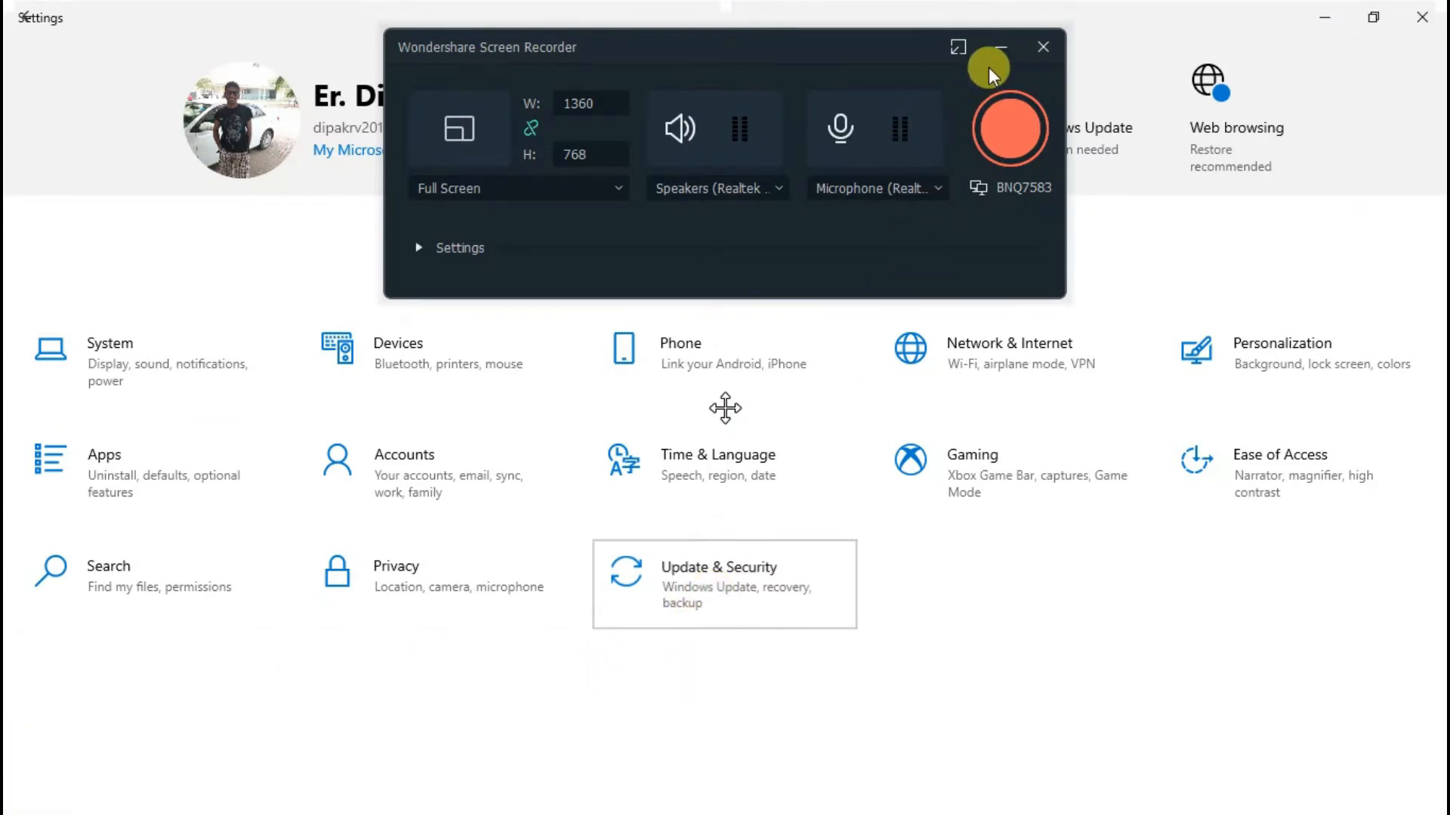
Go to Update & Security and select Windows Security in the sidebar.
{"action": "left_click", "coordinate": [724, 583]}
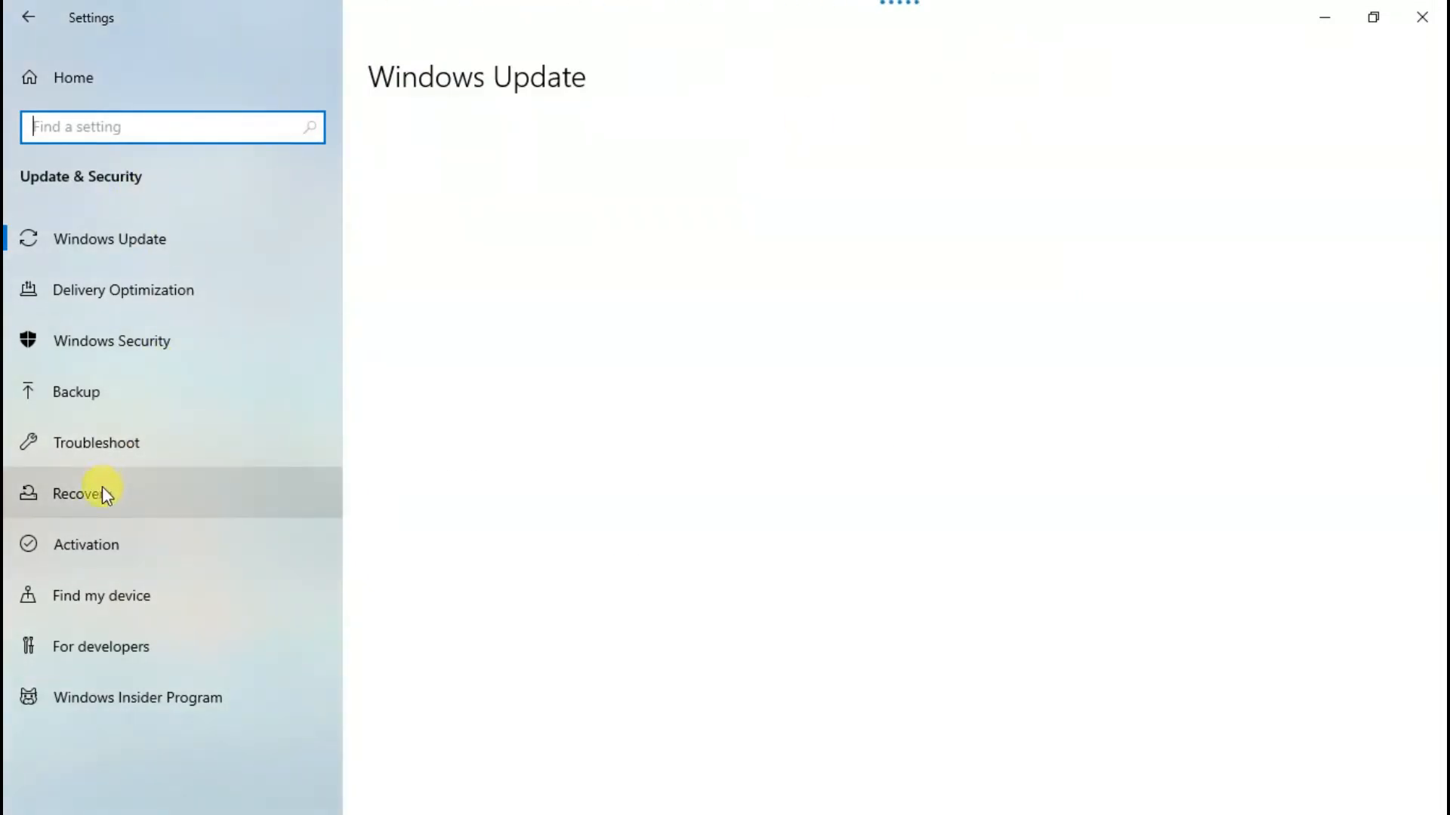
{"action": "mouse_move", "coordinate": [153, 346]}
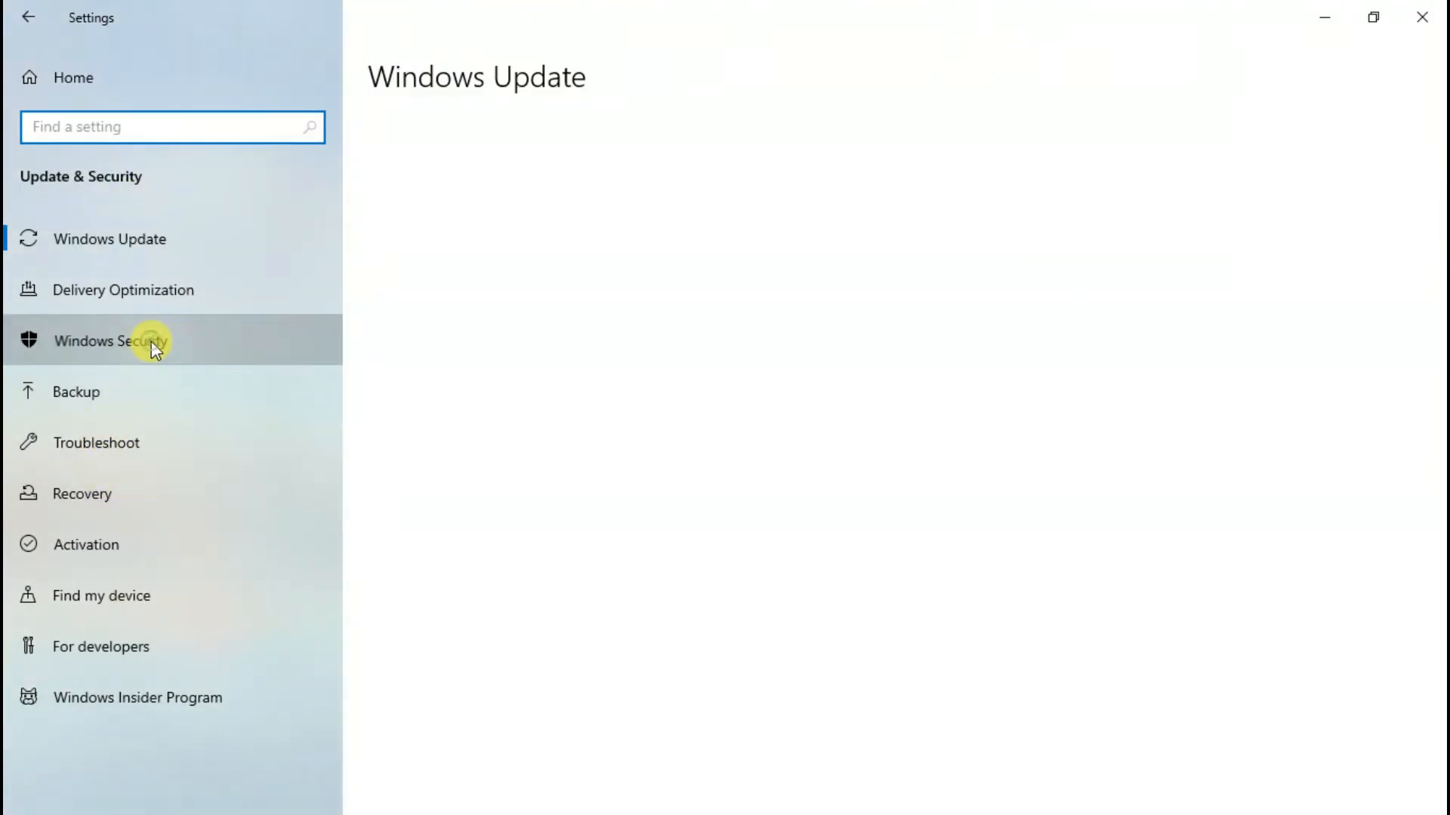
{"action": "left_click", "coordinate": [111, 341]}
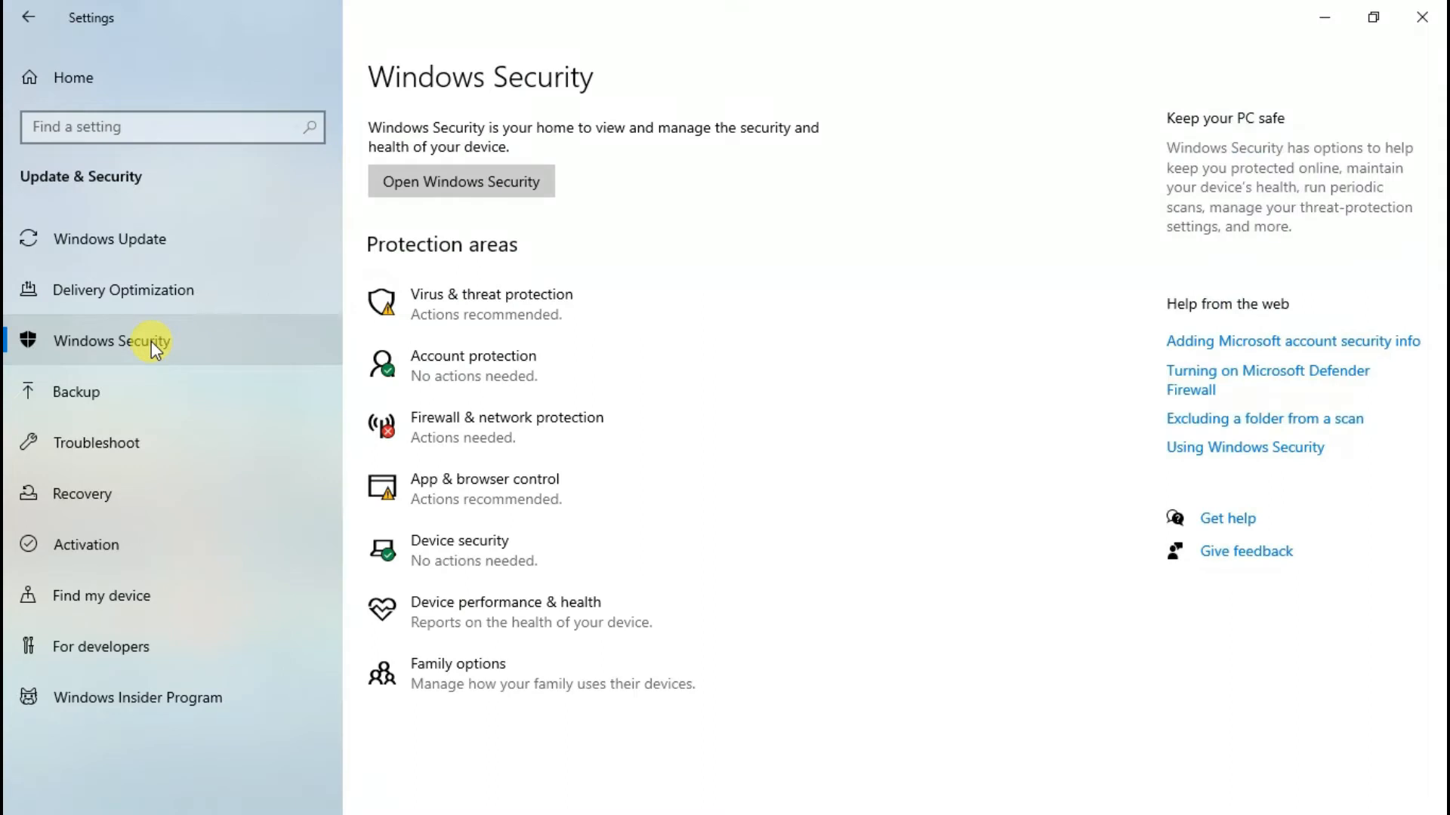
{"action": "mouse_move", "coordinate": [282, 494]}
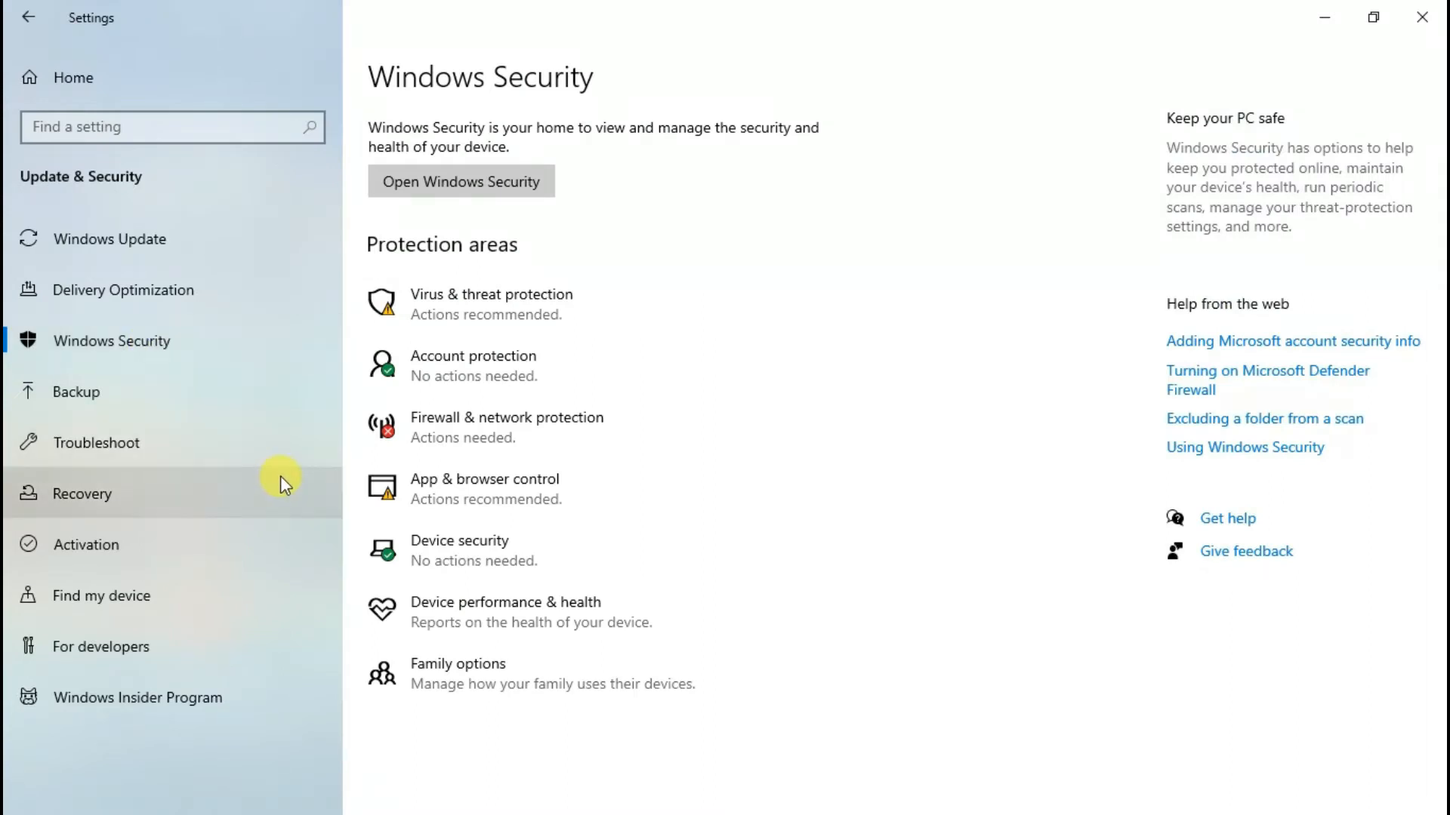
{"action": "mouse_move", "coordinate": [409, 506]}
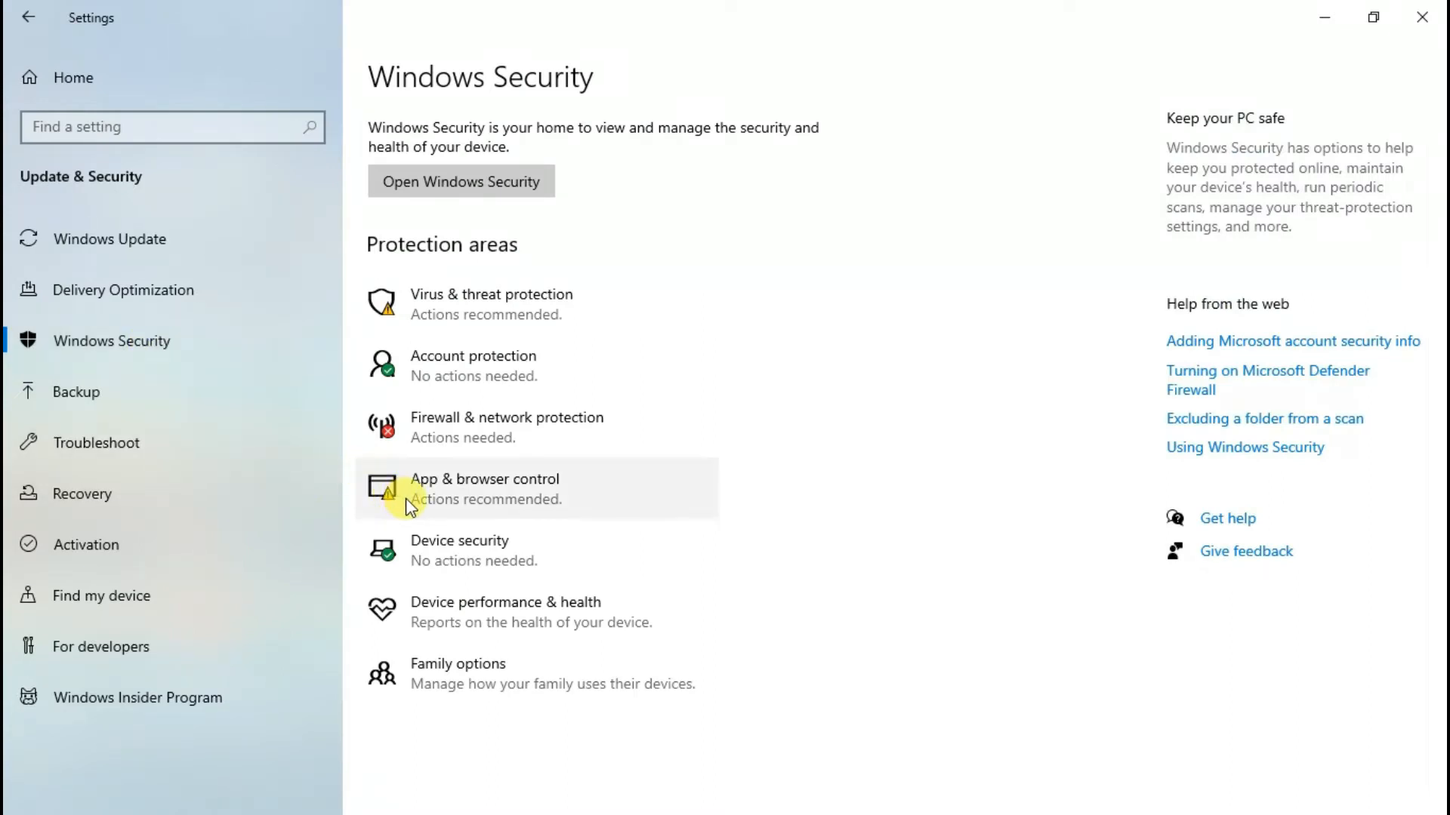
{"action": "mouse_move", "coordinate": [490, 318]}
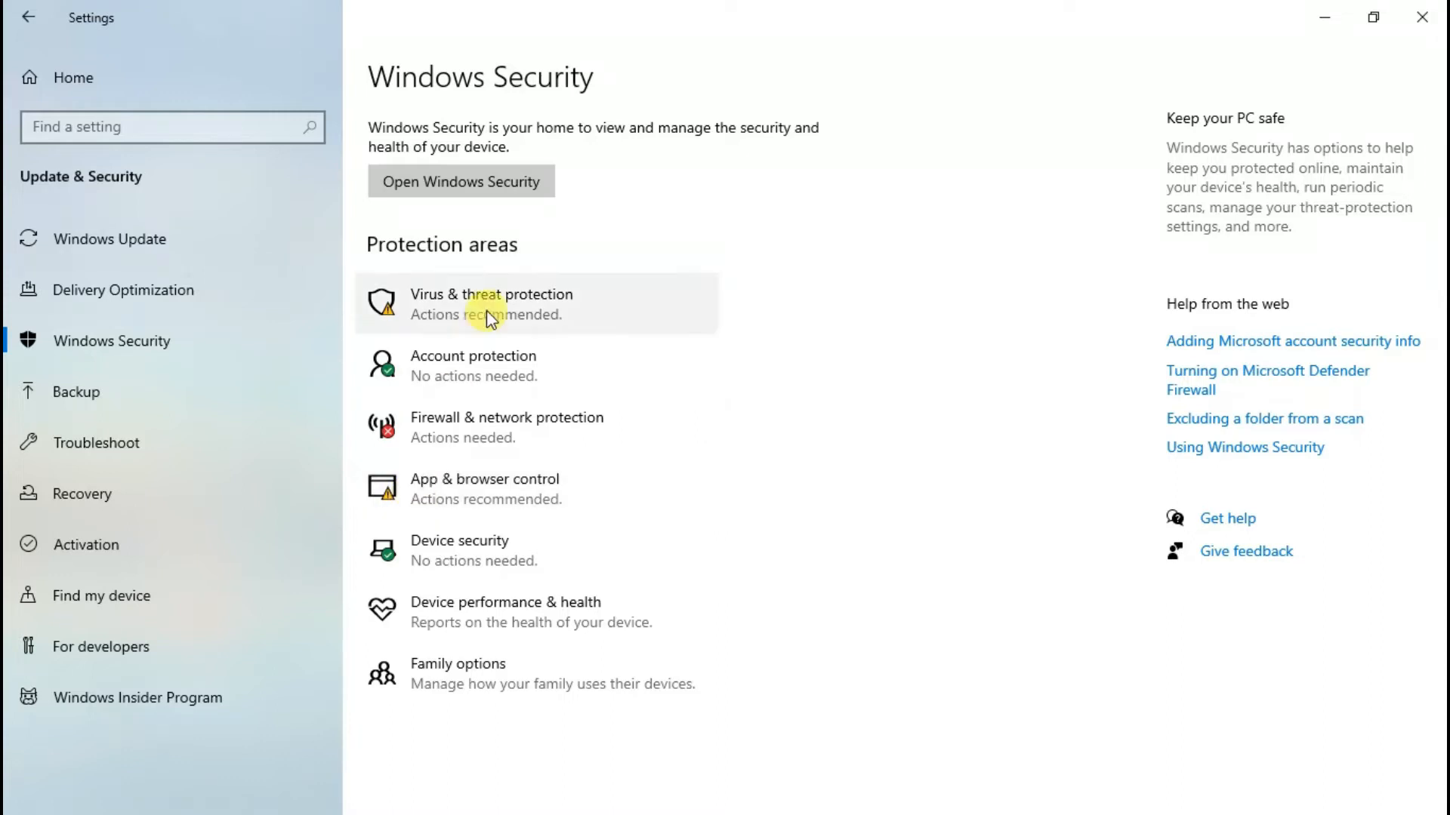
Open Virus & threat protection and view its Protection history.
{"action": "left_click", "coordinate": [490, 304]}
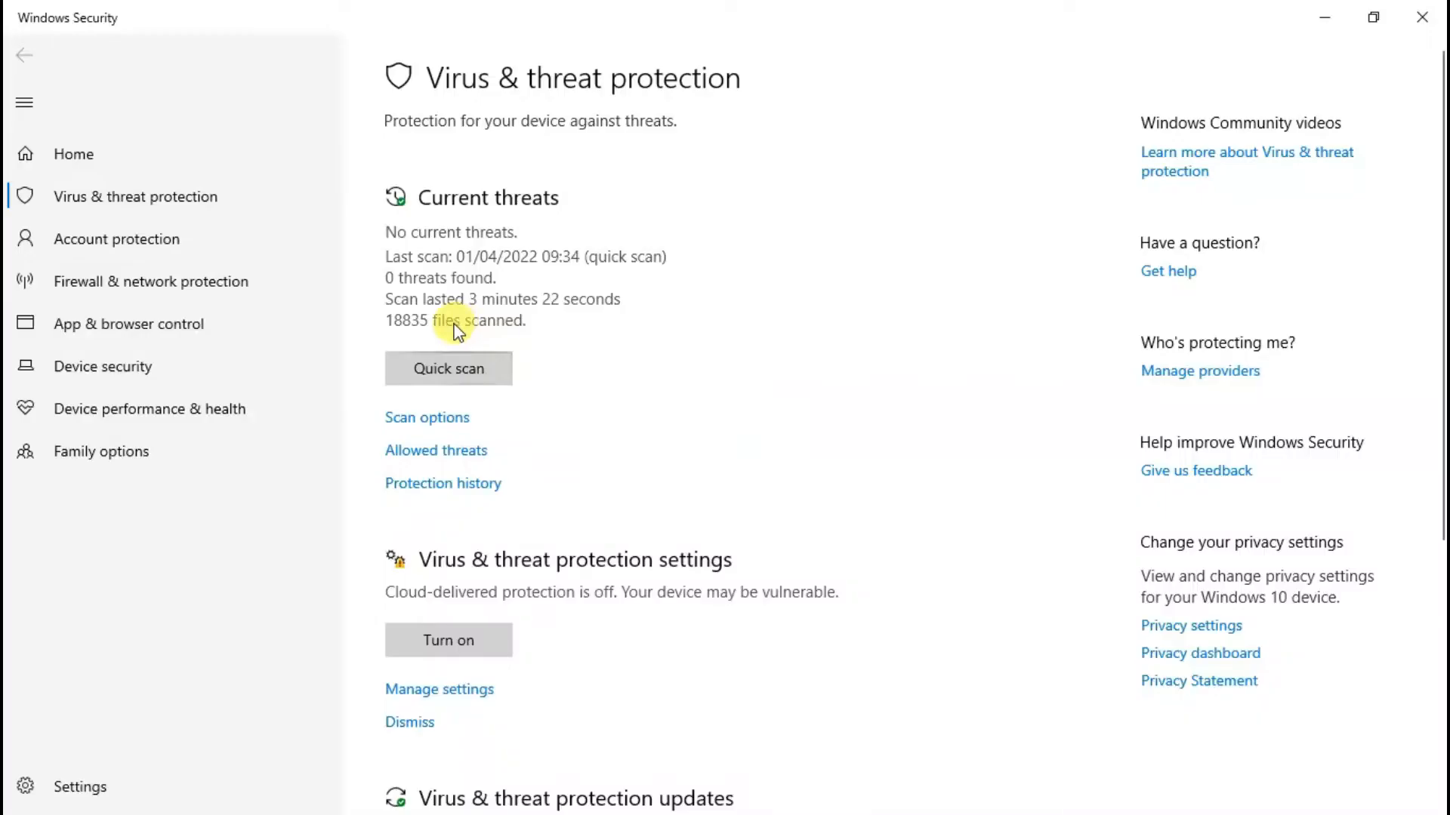
{"action": "mouse_move", "coordinate": [443, 482]}
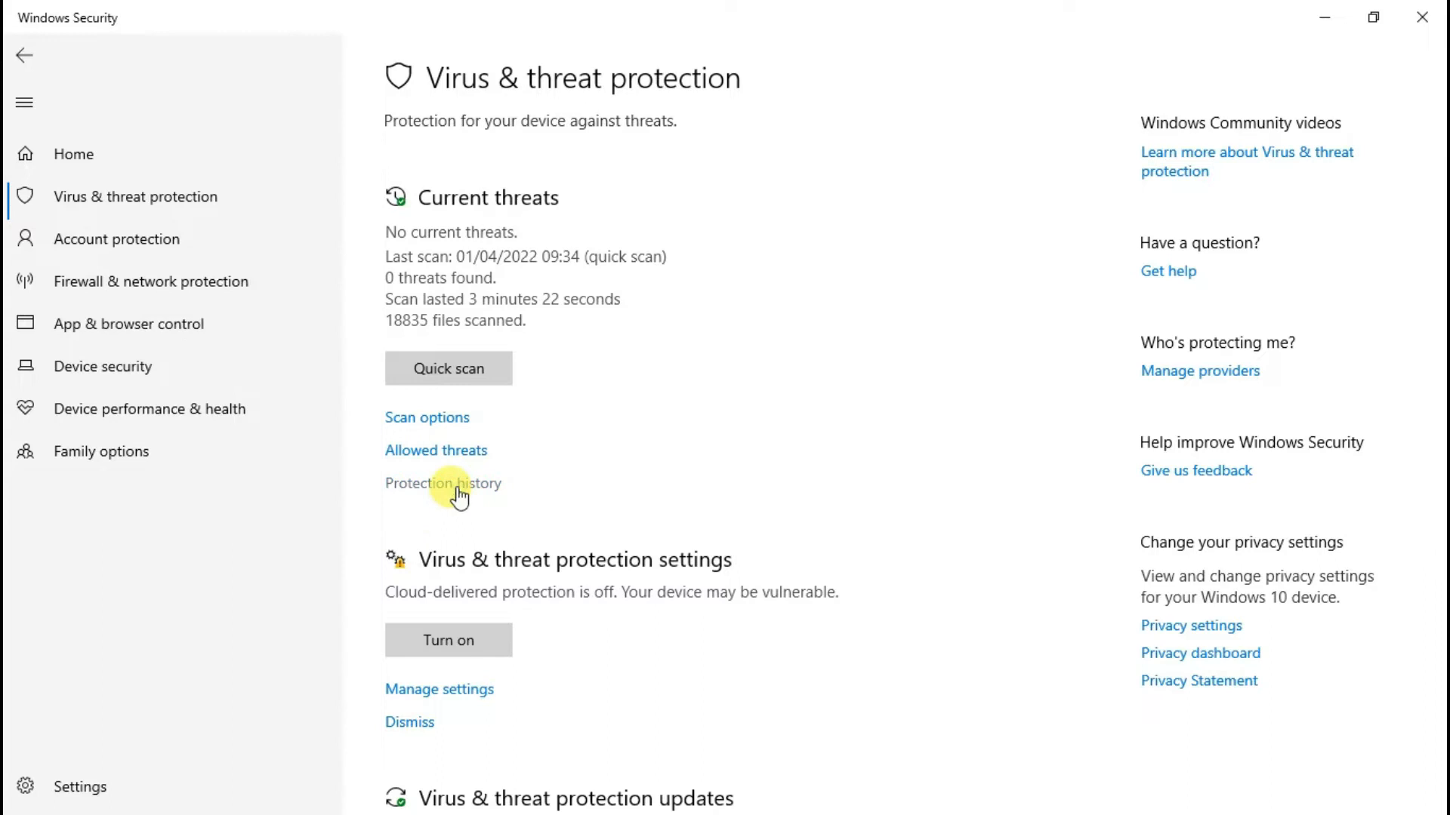
{"action": "left_click", "coordinate": [442, 482]}
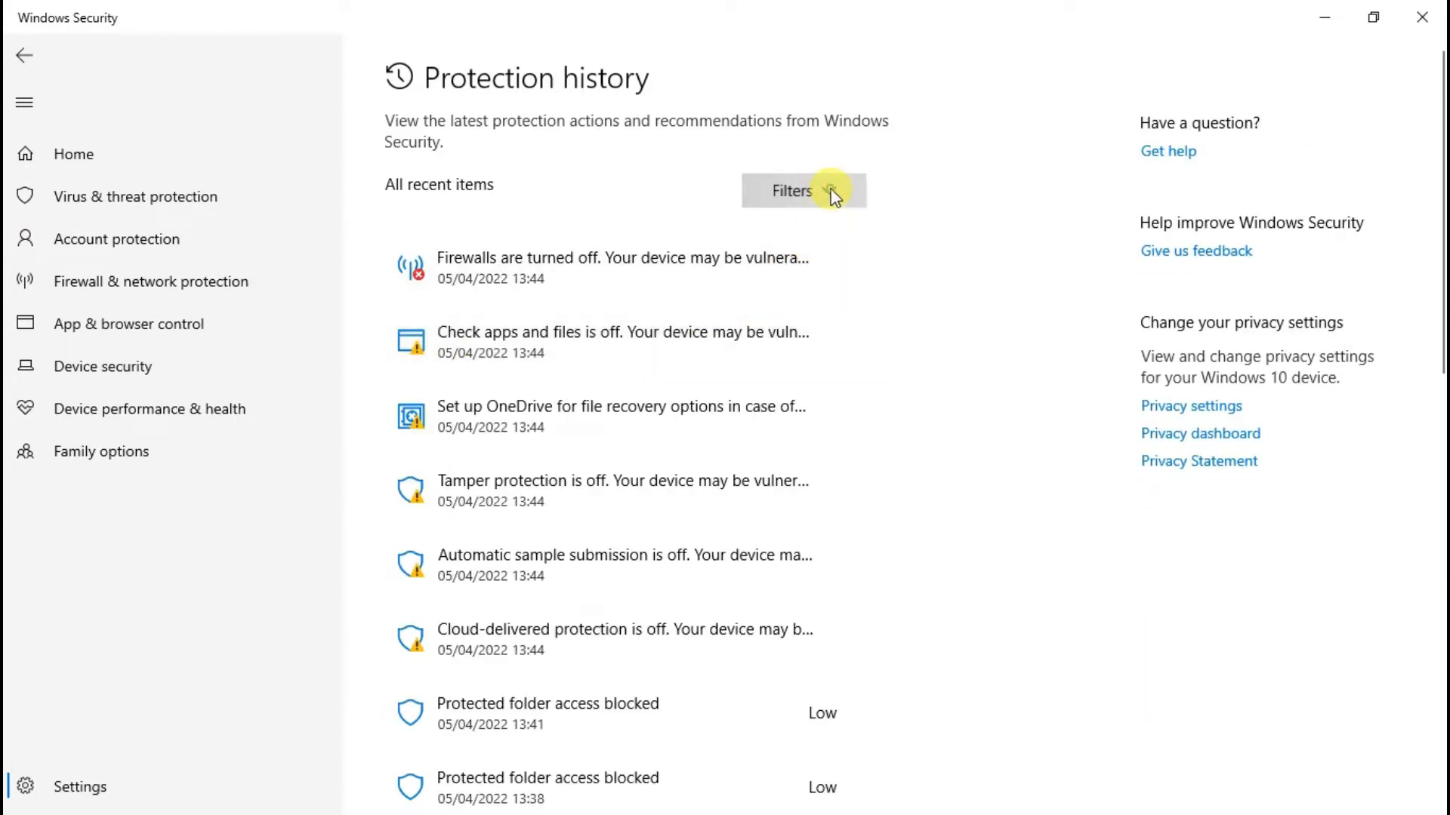
Filter the history under Blocked actions to show only Blocked folder access events.
{"action": "left_click", "coordinate": [802, 190]}
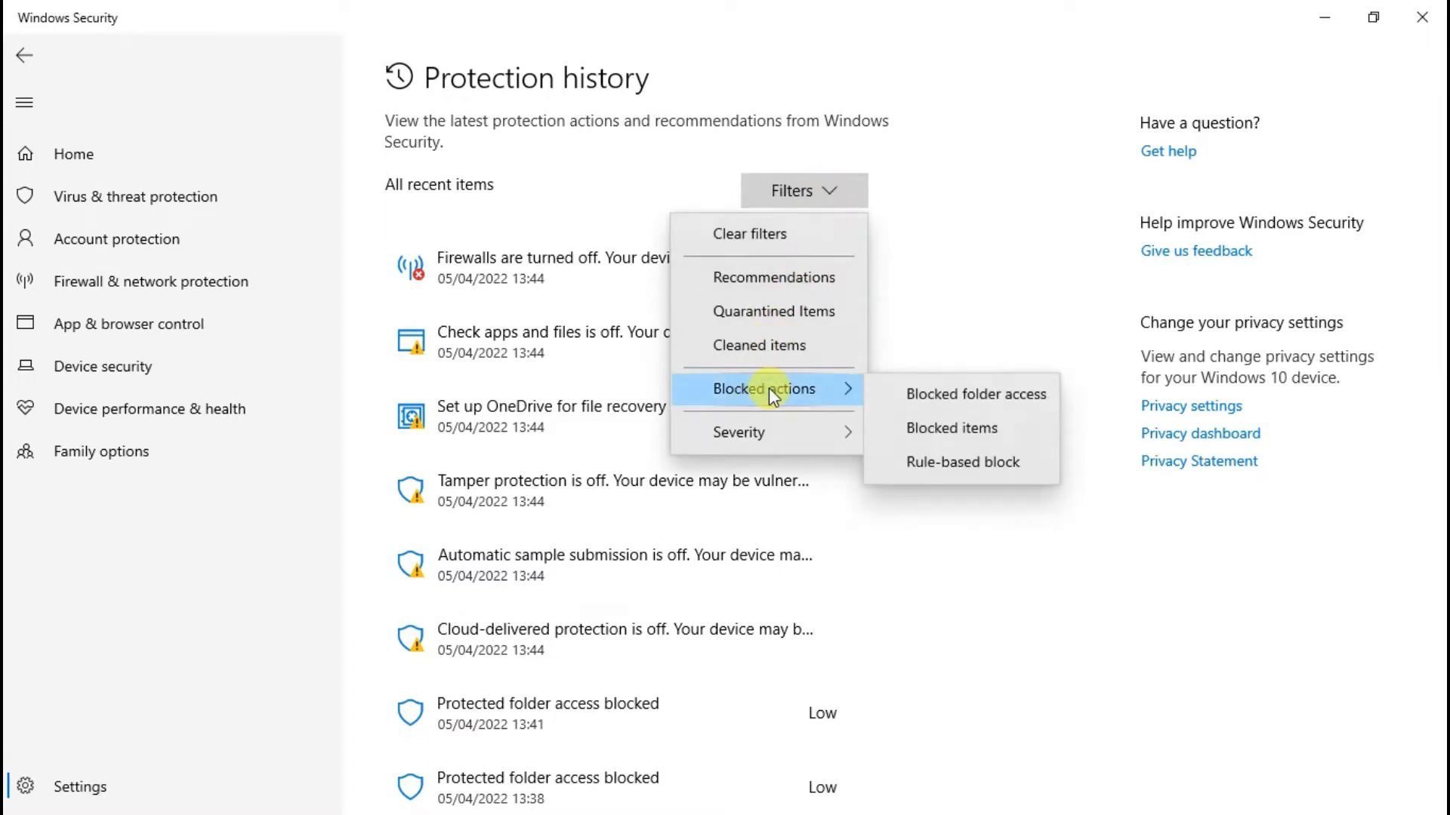
{"action": "mouse_move", "coordinate": [936, 449]}
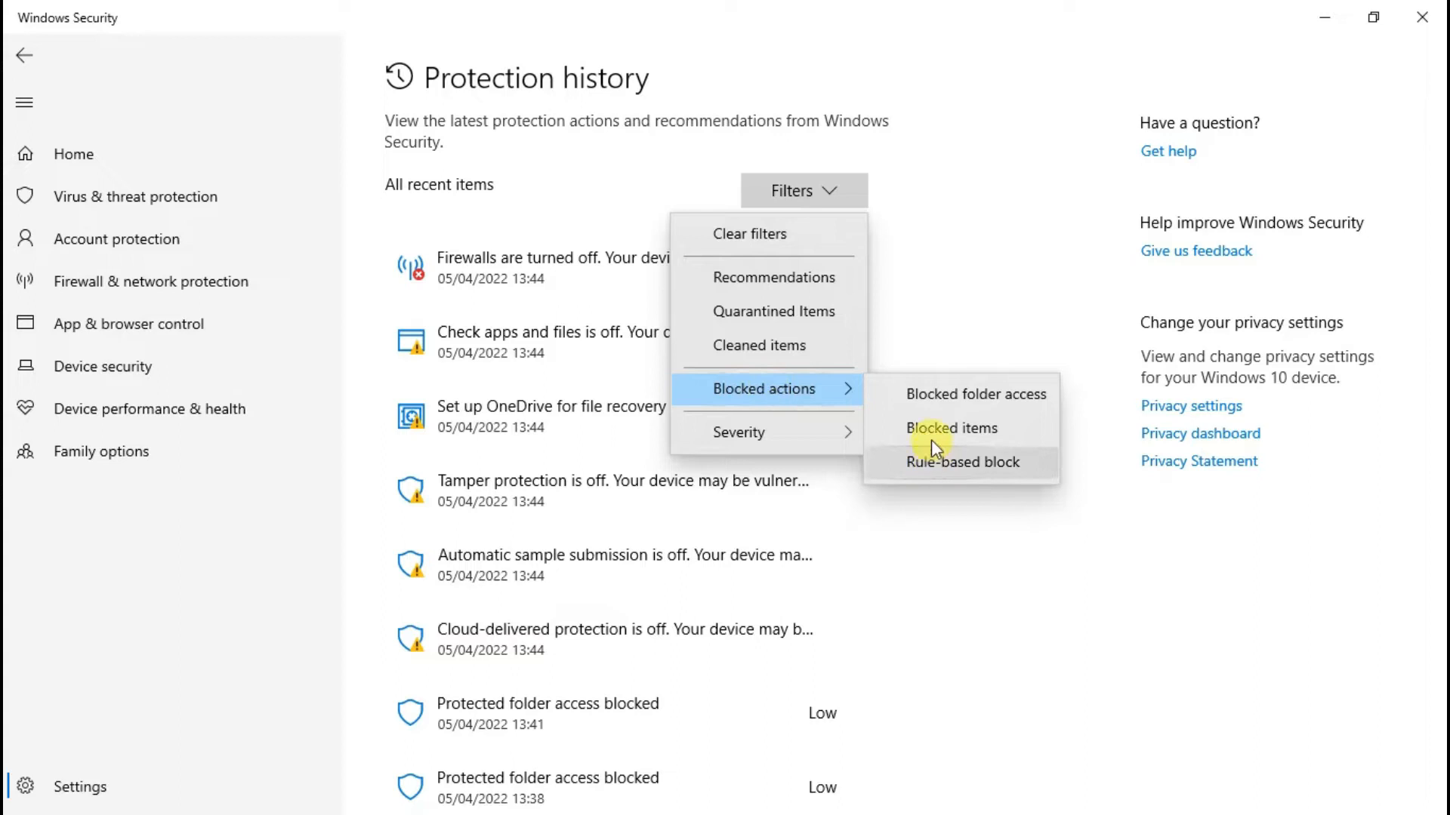
{"action": "mouse_move", "coordinate": [974, 394]}
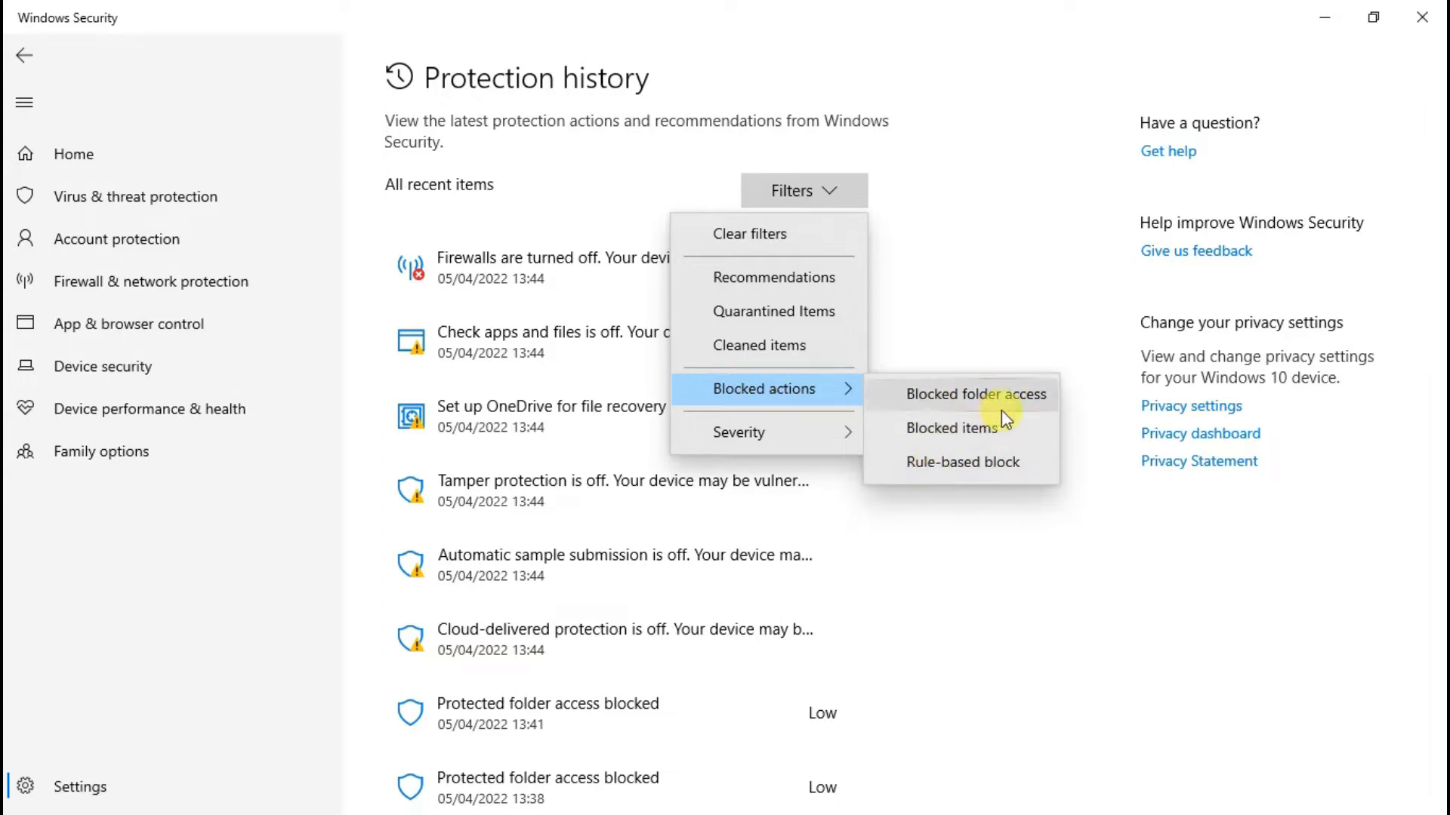
{"action": "mouse_move", "coordinate": [961, 405]}
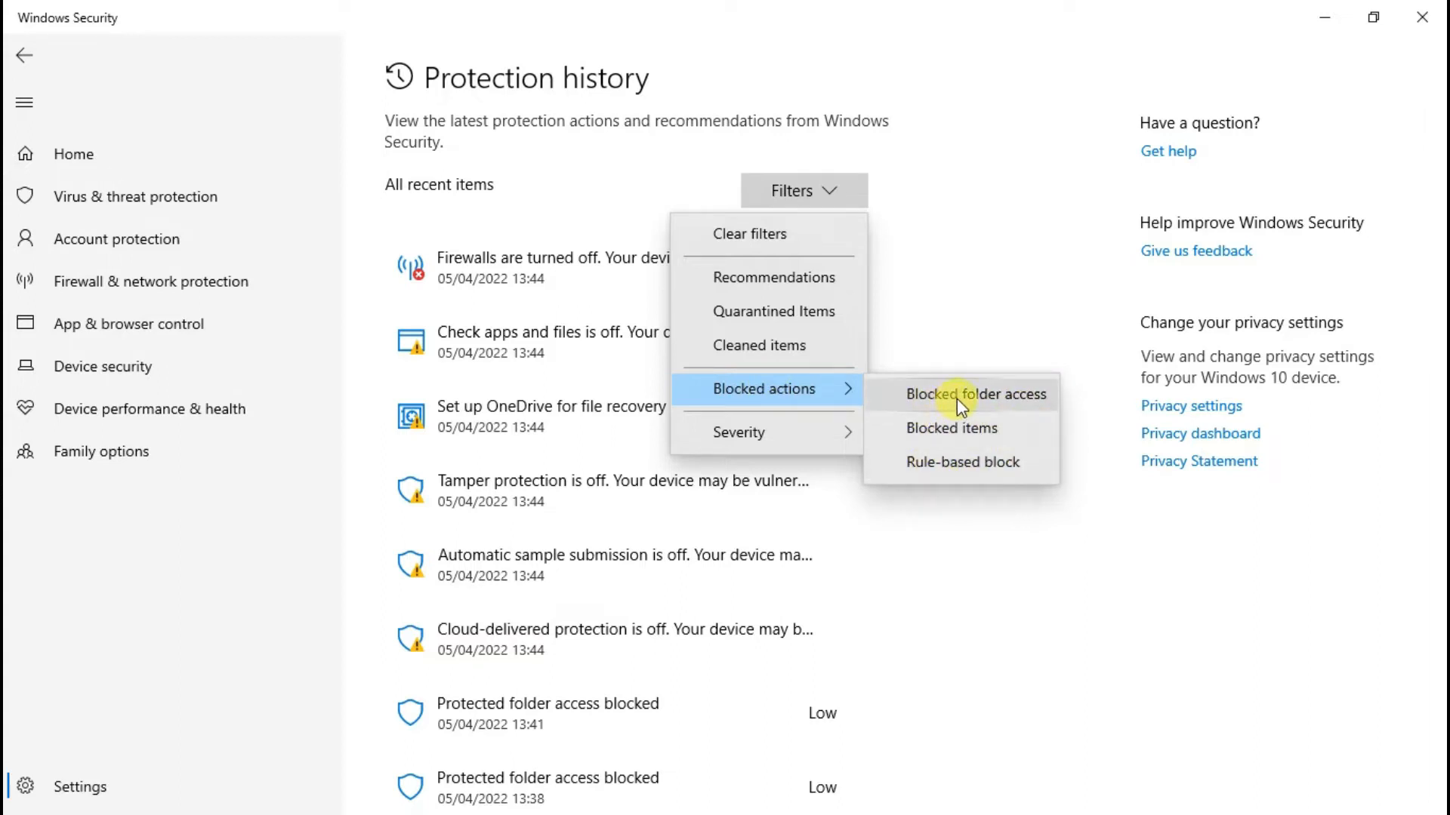
{"action": "left_click", "coordinate": [975, 394]}
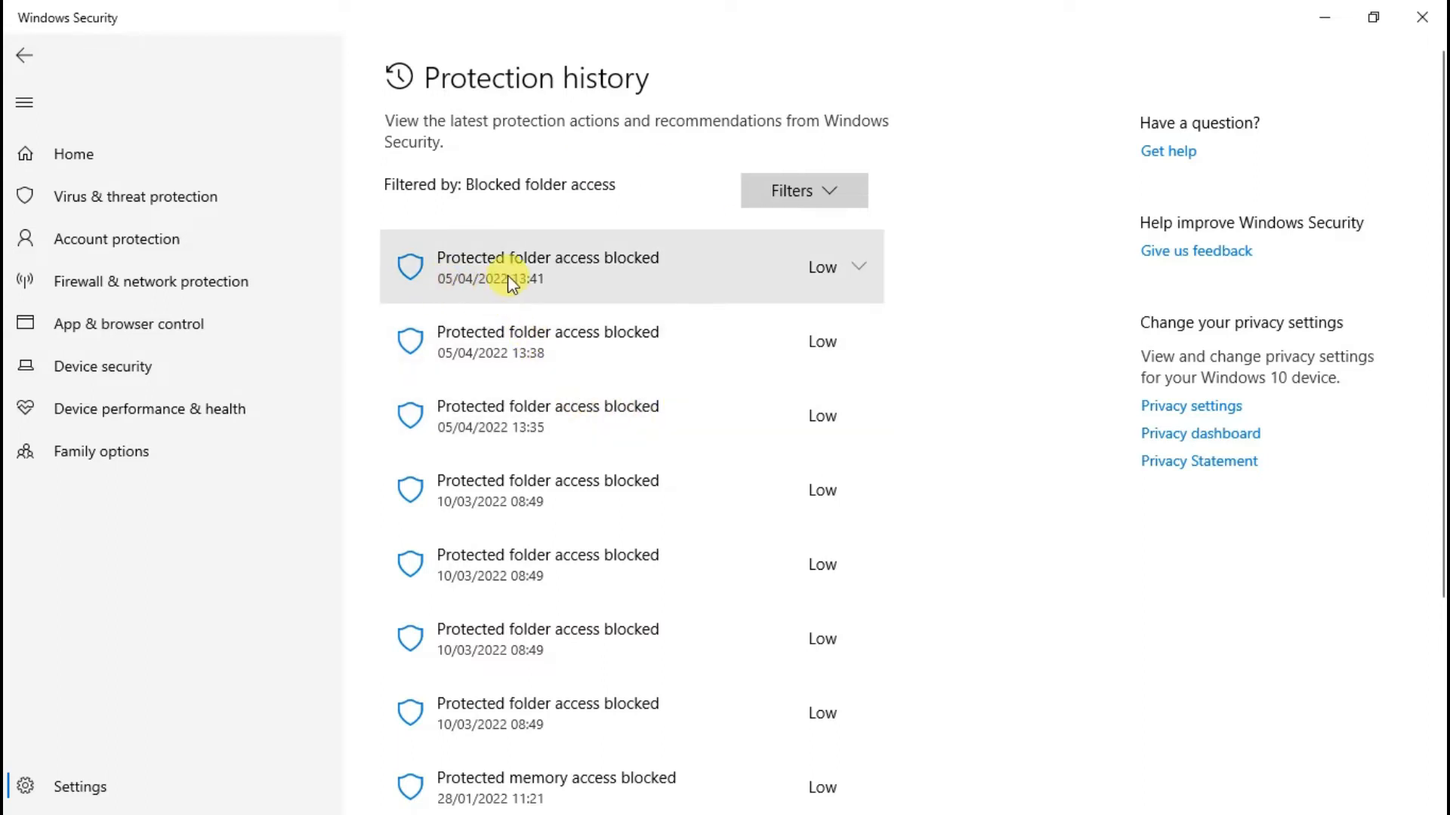
{"action": "mouse_move", "coordinate": [866, 273]}
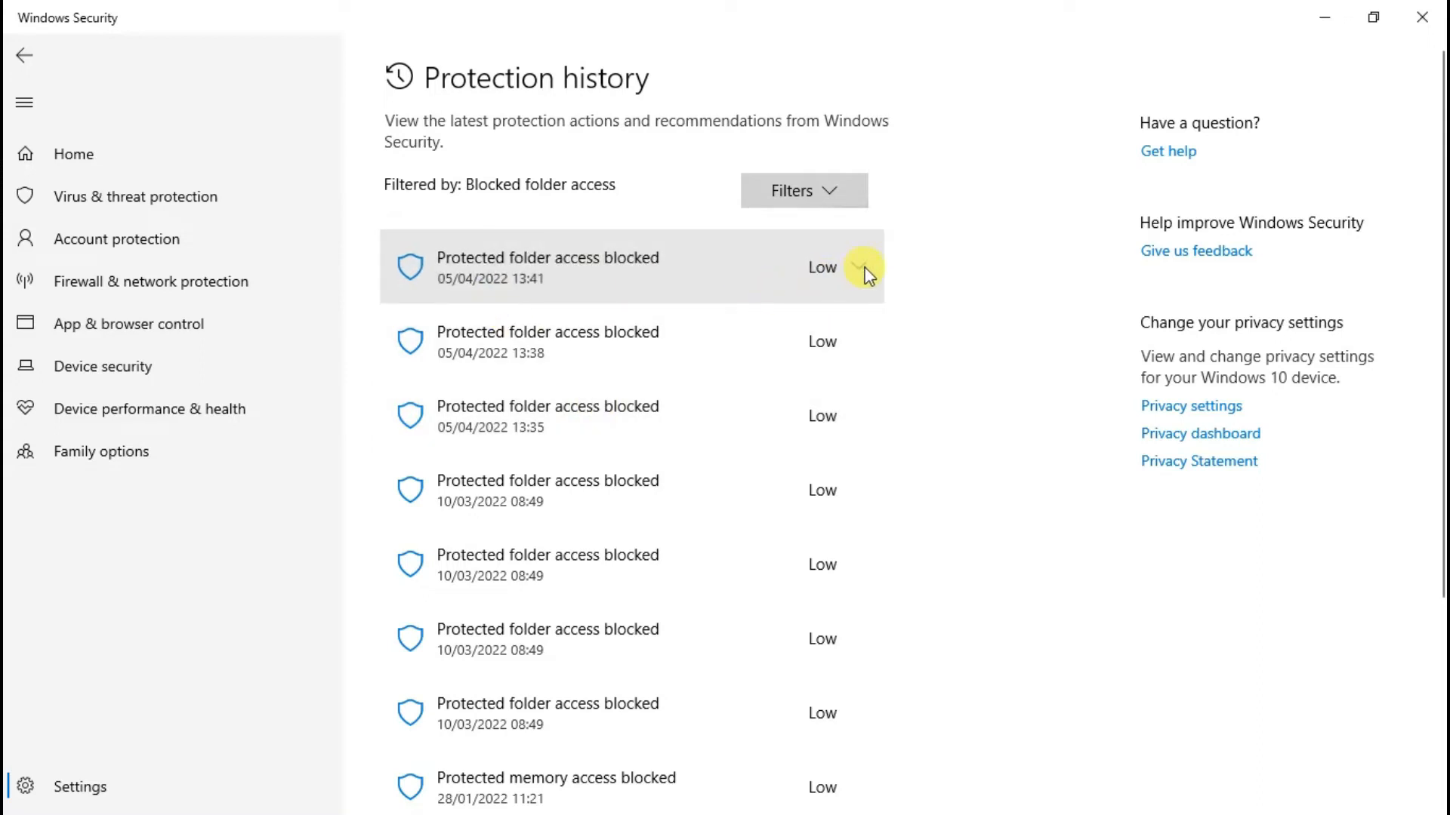
Expand the 13:41 entry showing Wondershare Screen Recorder.exe blocked by controlled folder access.
{"action": "left_click", "coordinate": [631, 268]}
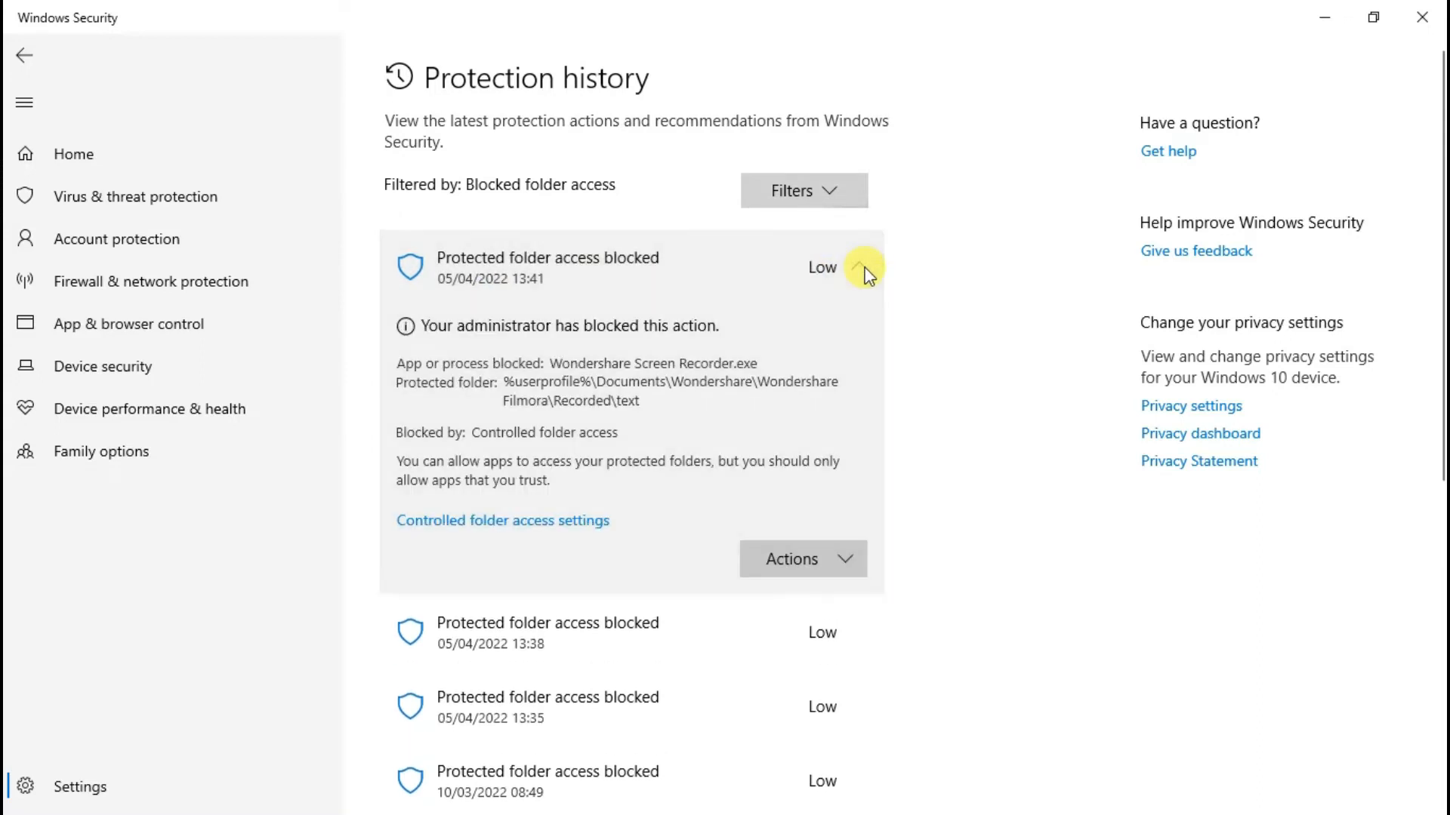
{"action": "mouse_move", "coordinate": [503, 396]}
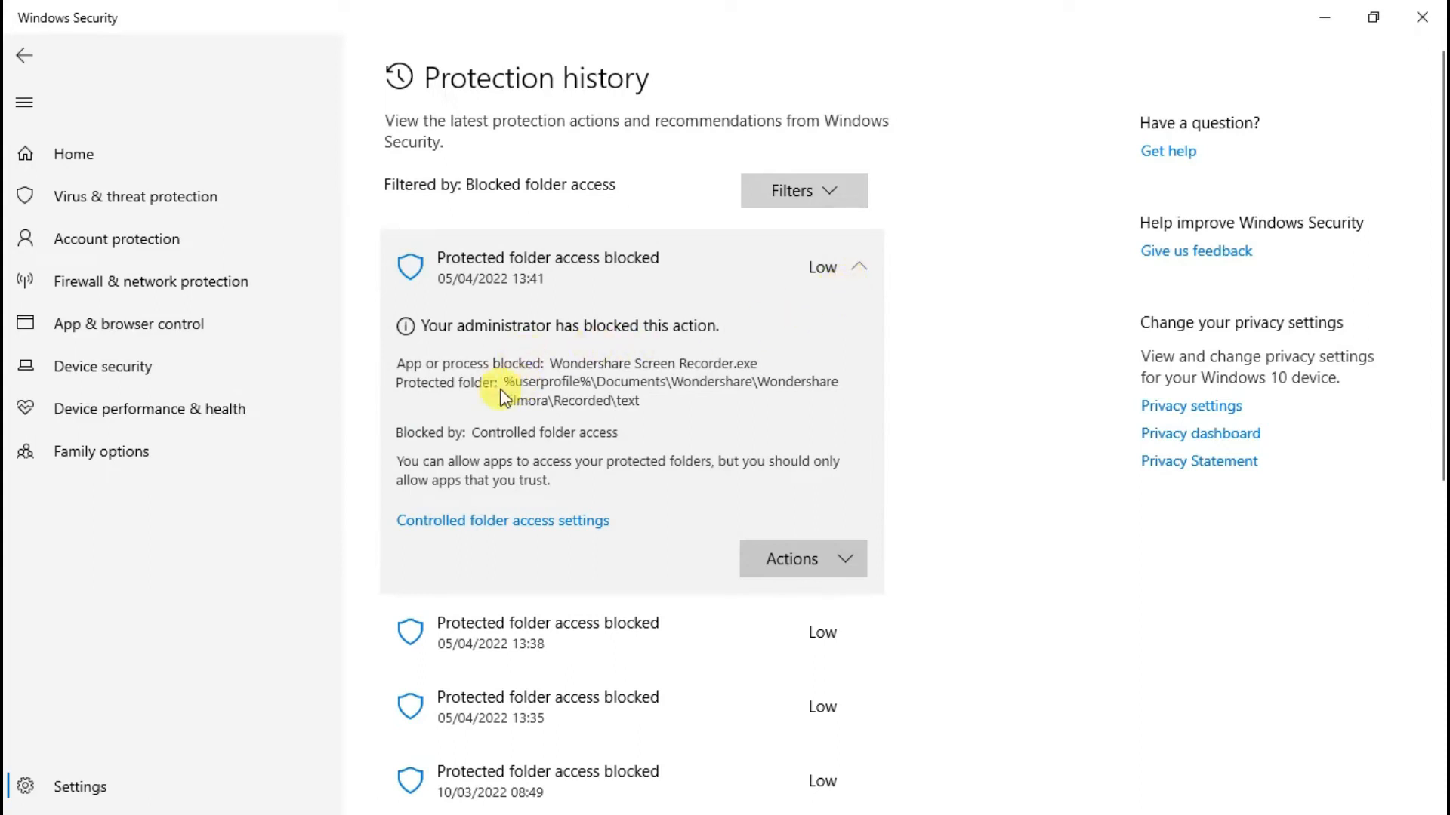
{"action": "mouse_move", "coordinate": [730, 380]}
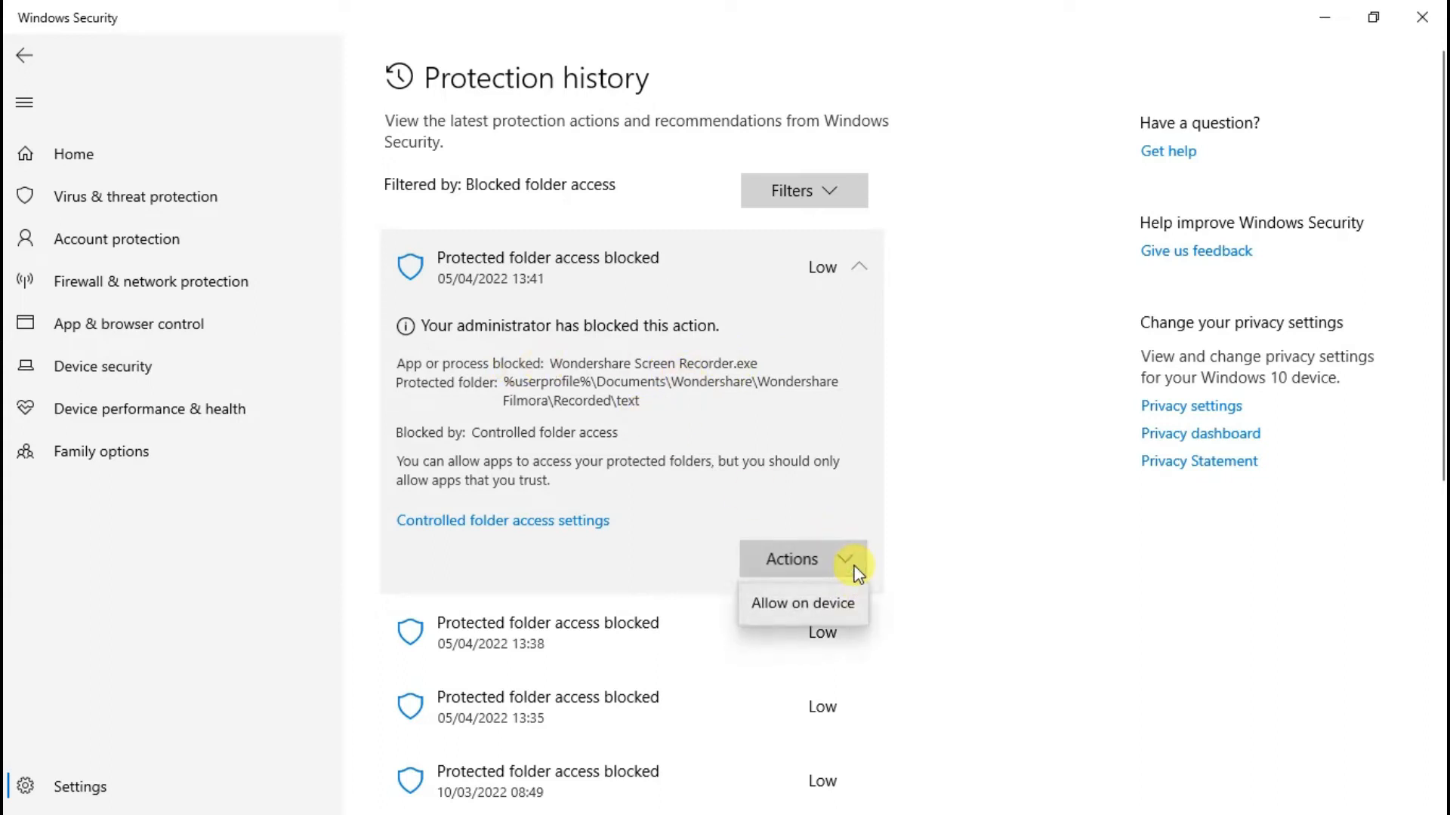
{"action": "mouse_move", "coordinate": [802, 604]}
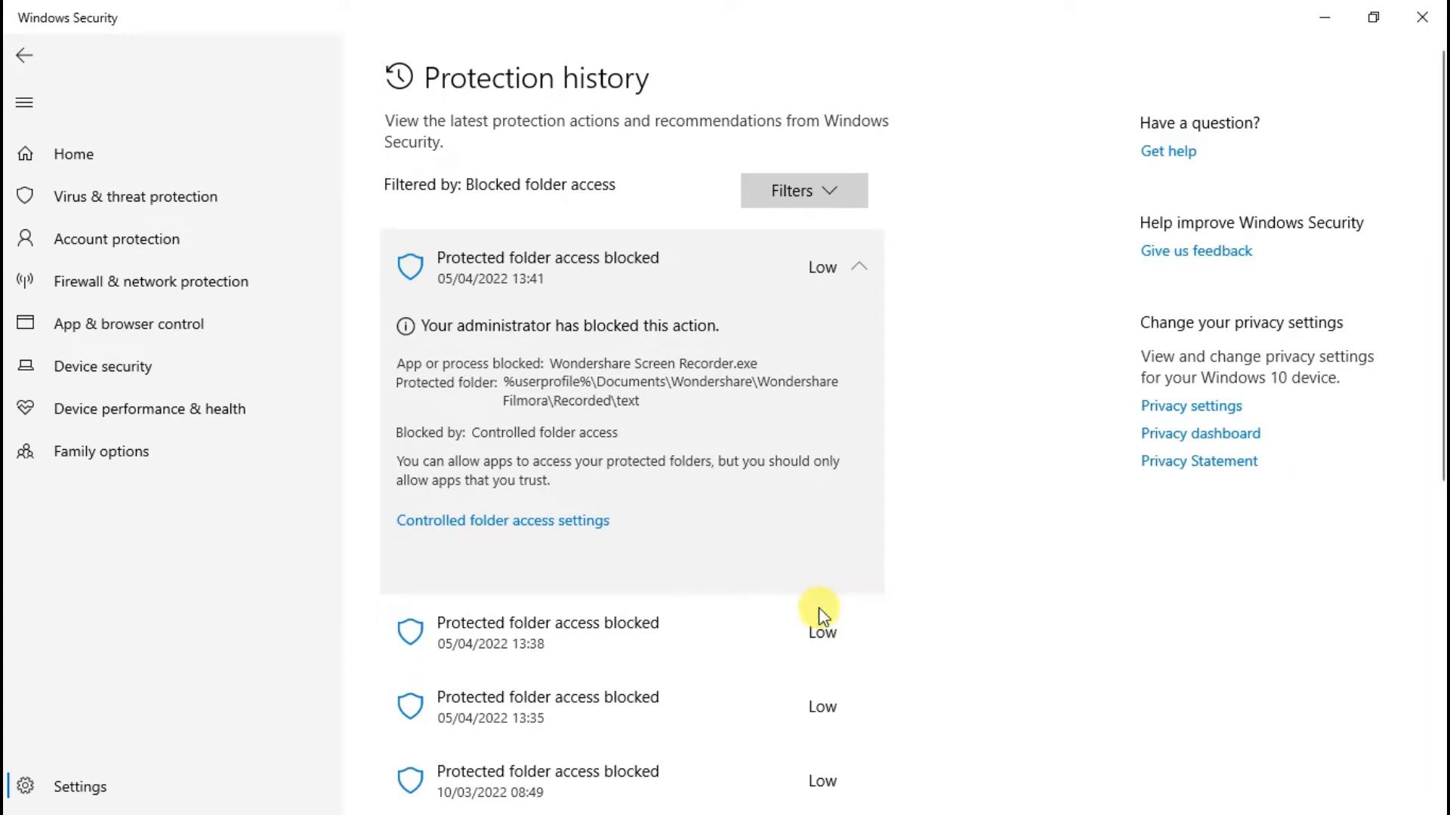
{"action": "mouse_move", "coordinate": [607, 515]}
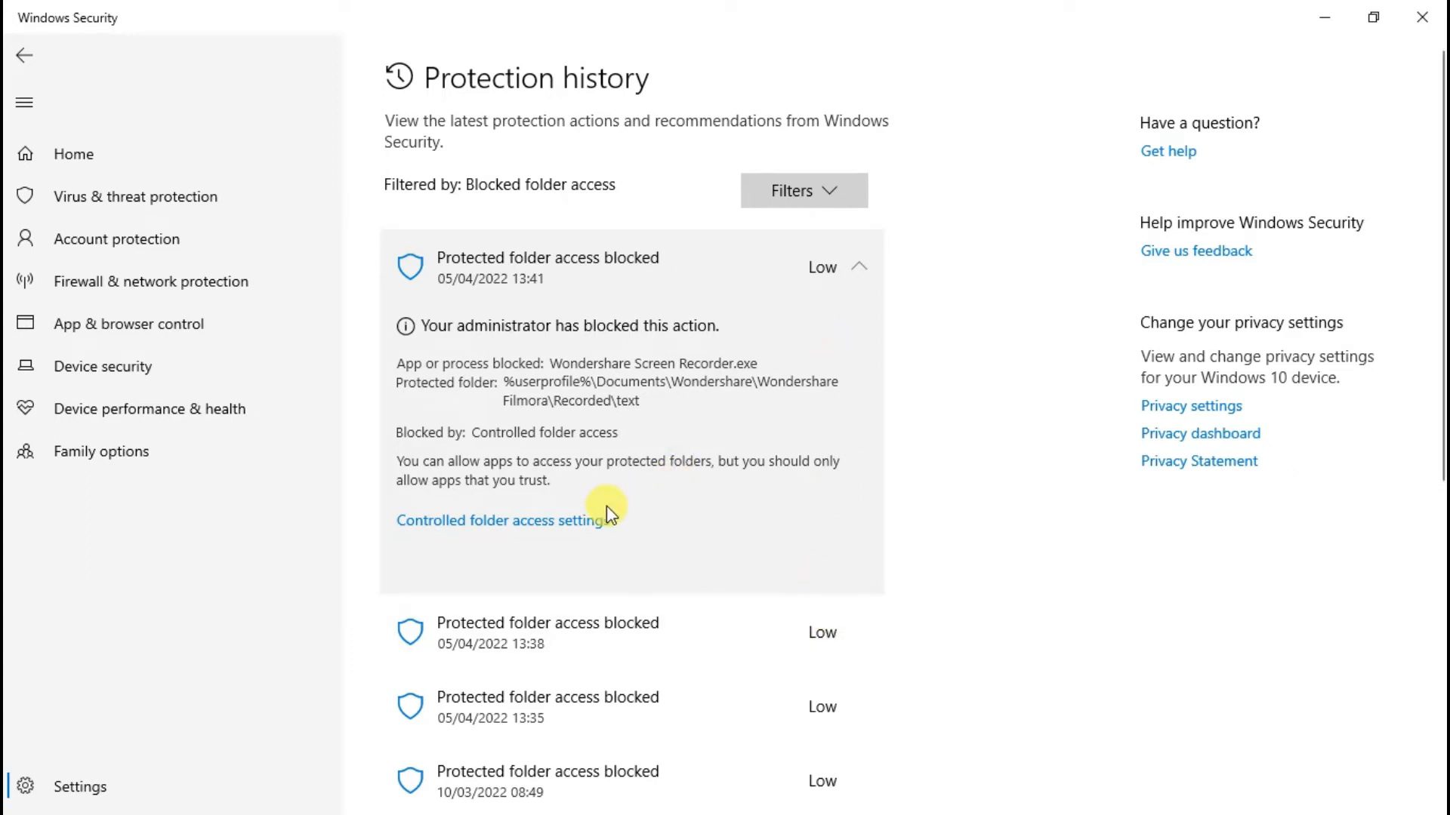
{"action": "mouse_move", "coordinate": [860, 267]}
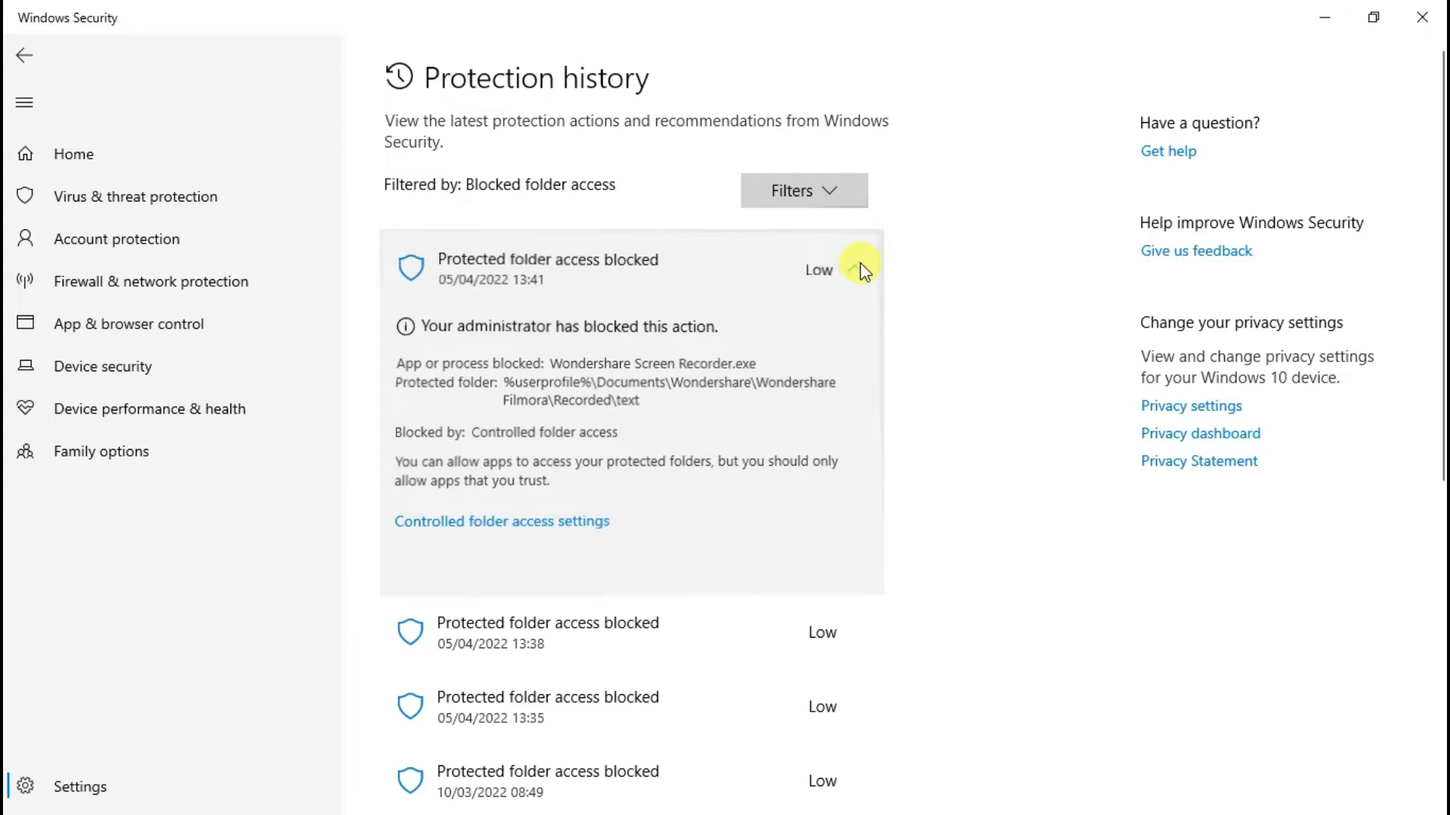
Collapse the 13:41 entry, expand the 13:38 and 13:35 entries, and allow Filmora 11.exe on device.
{"action": "left_click", "coordinate": [857, 268]}
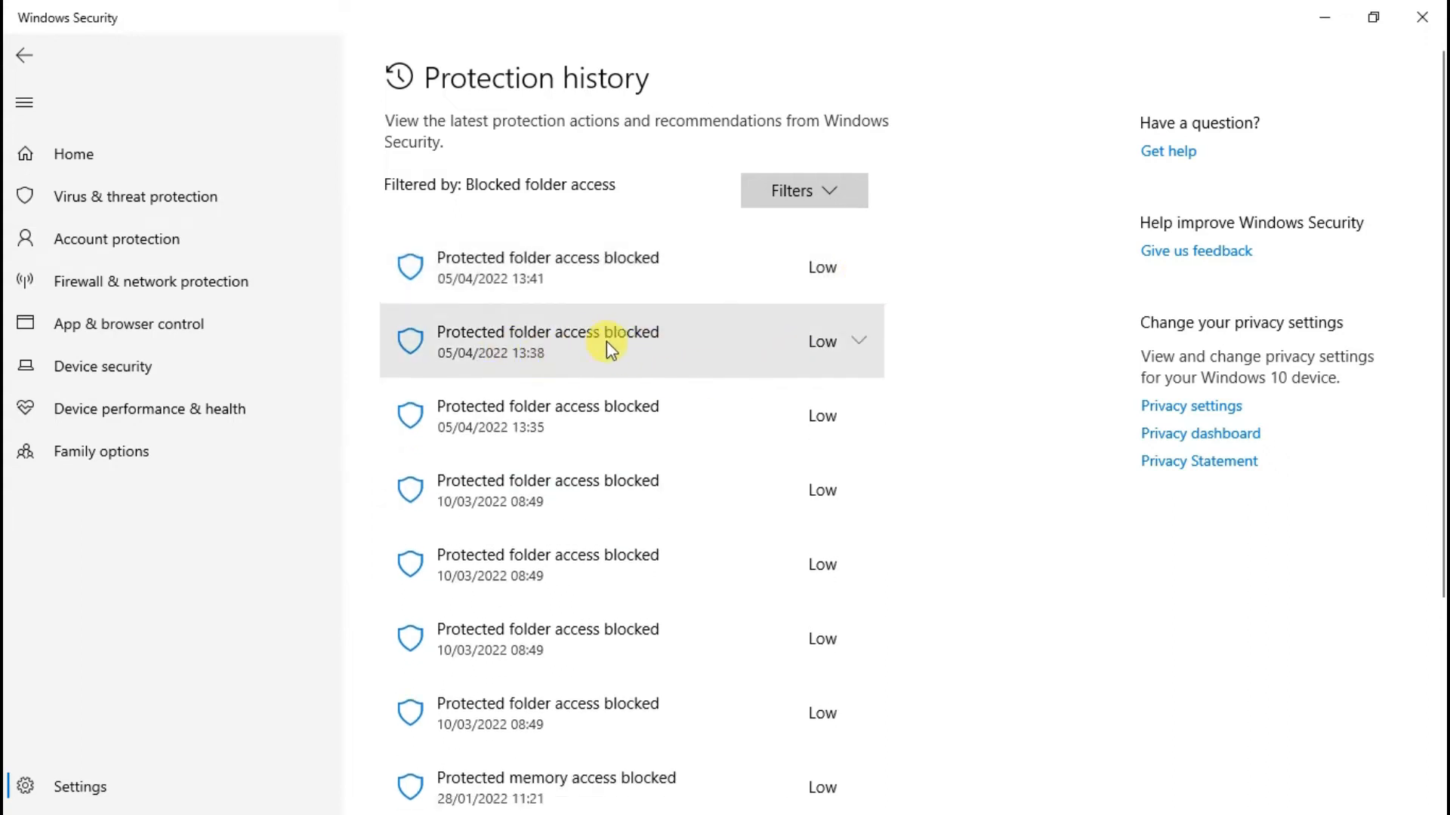
{"action": "left_click", "coordinate": [631, 341]}
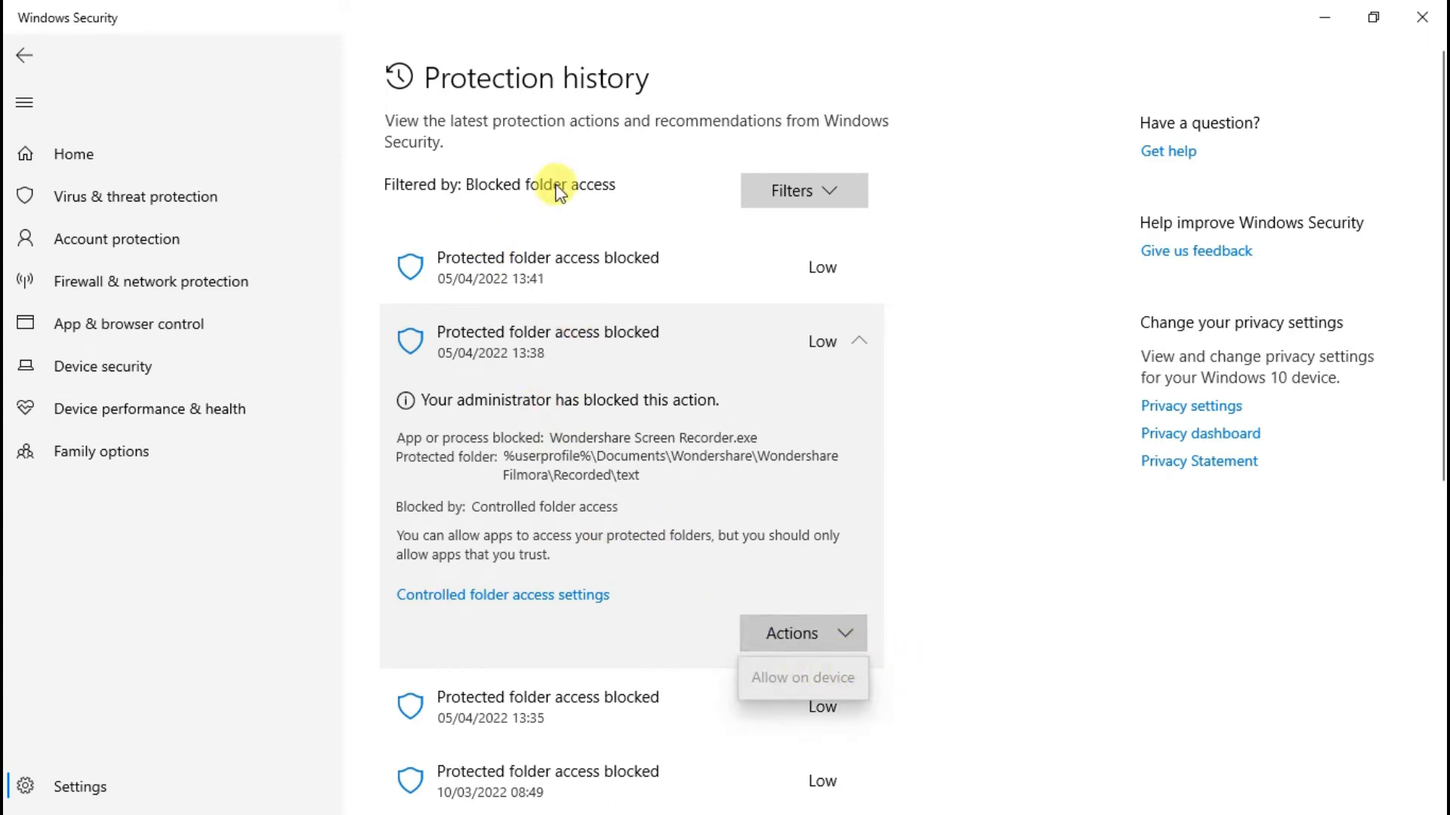
{"action": "mouse_move", "coordinate": [811, 679]}
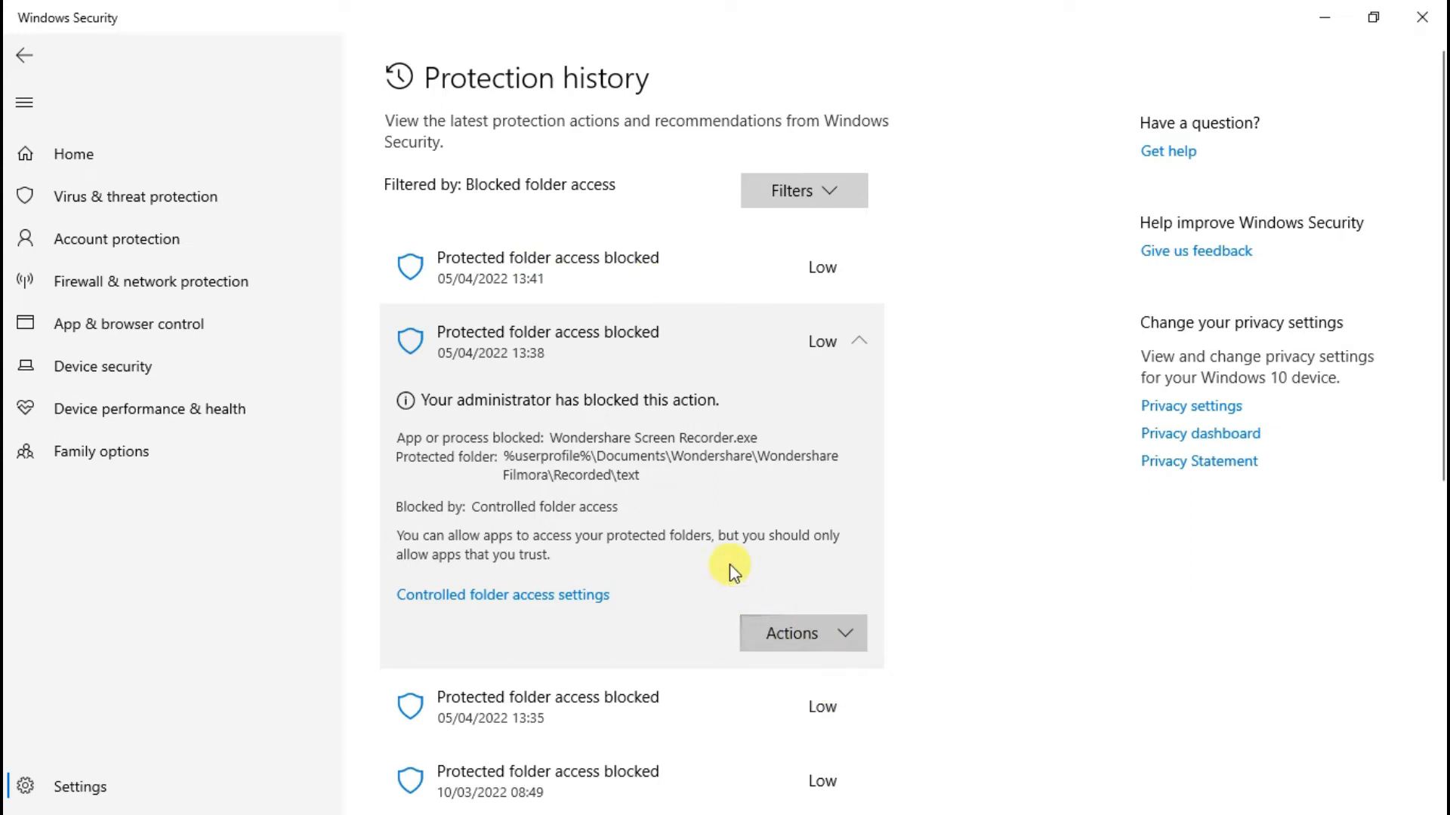
{"action": "scroll", "scroll_direction": "down", "scroll_amount": 3}
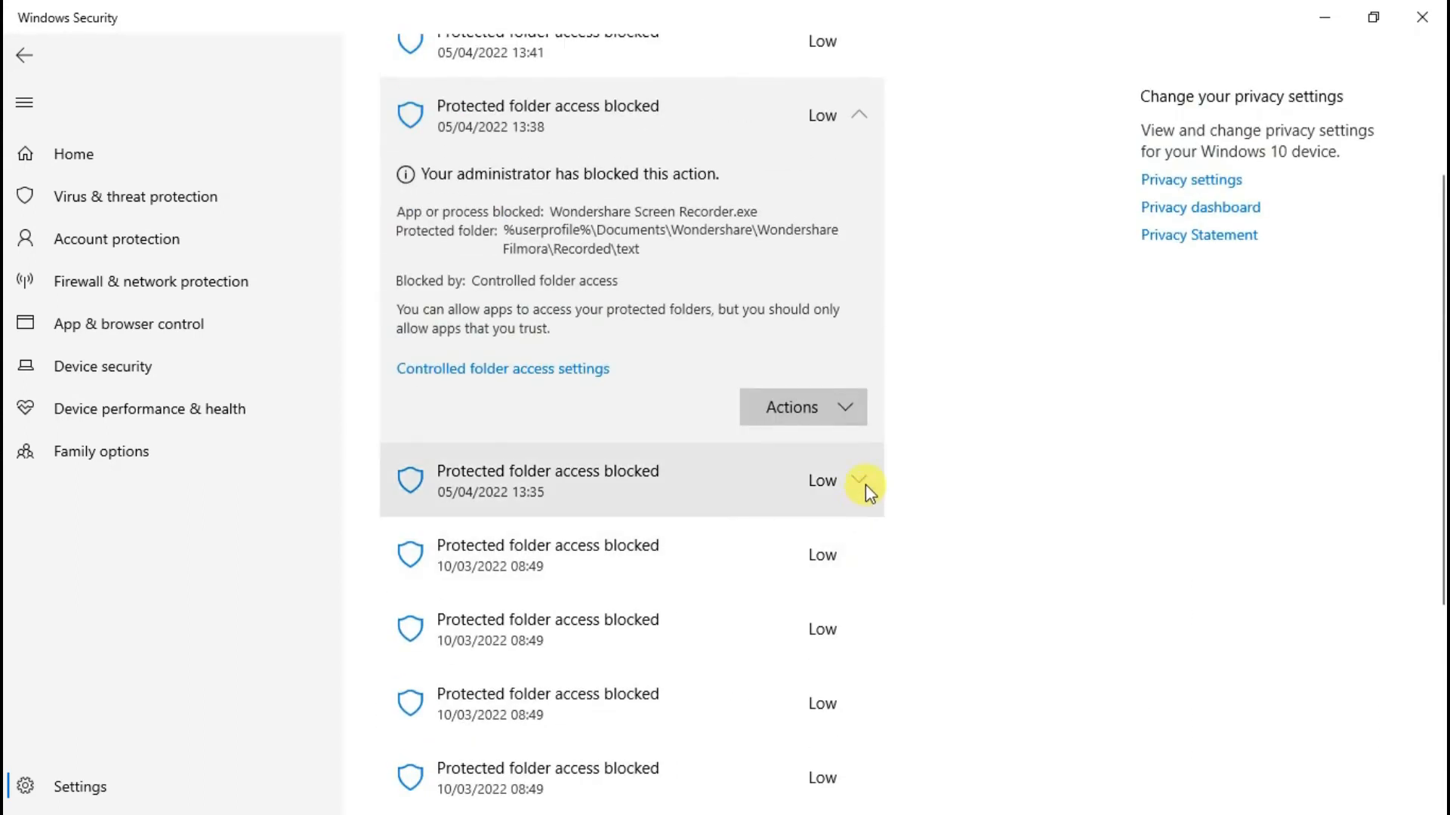
{"action": "left_click", "coordinate": [861, 482]}
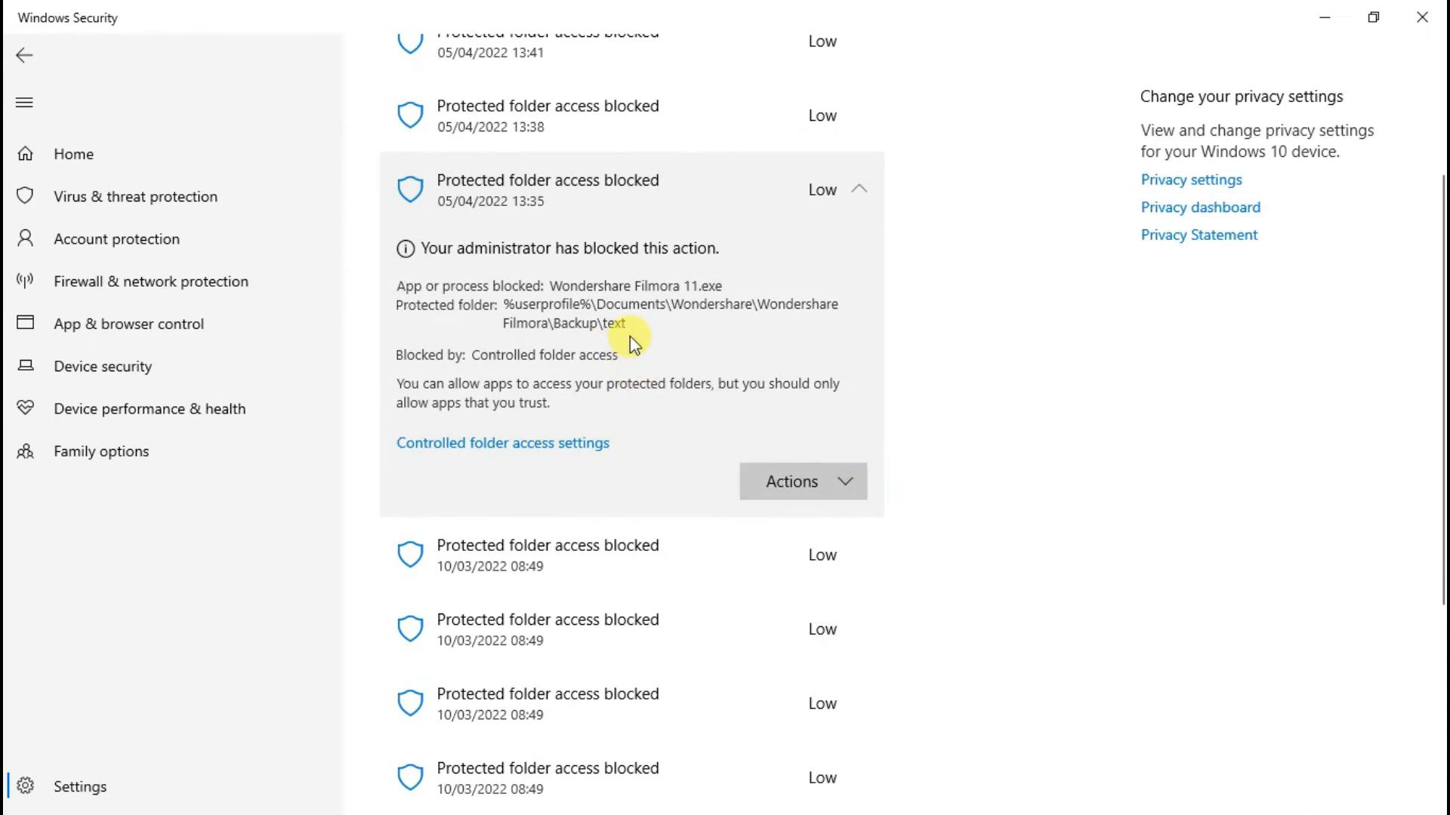
{"action": "left_click", "coordinate": [802, 481]}
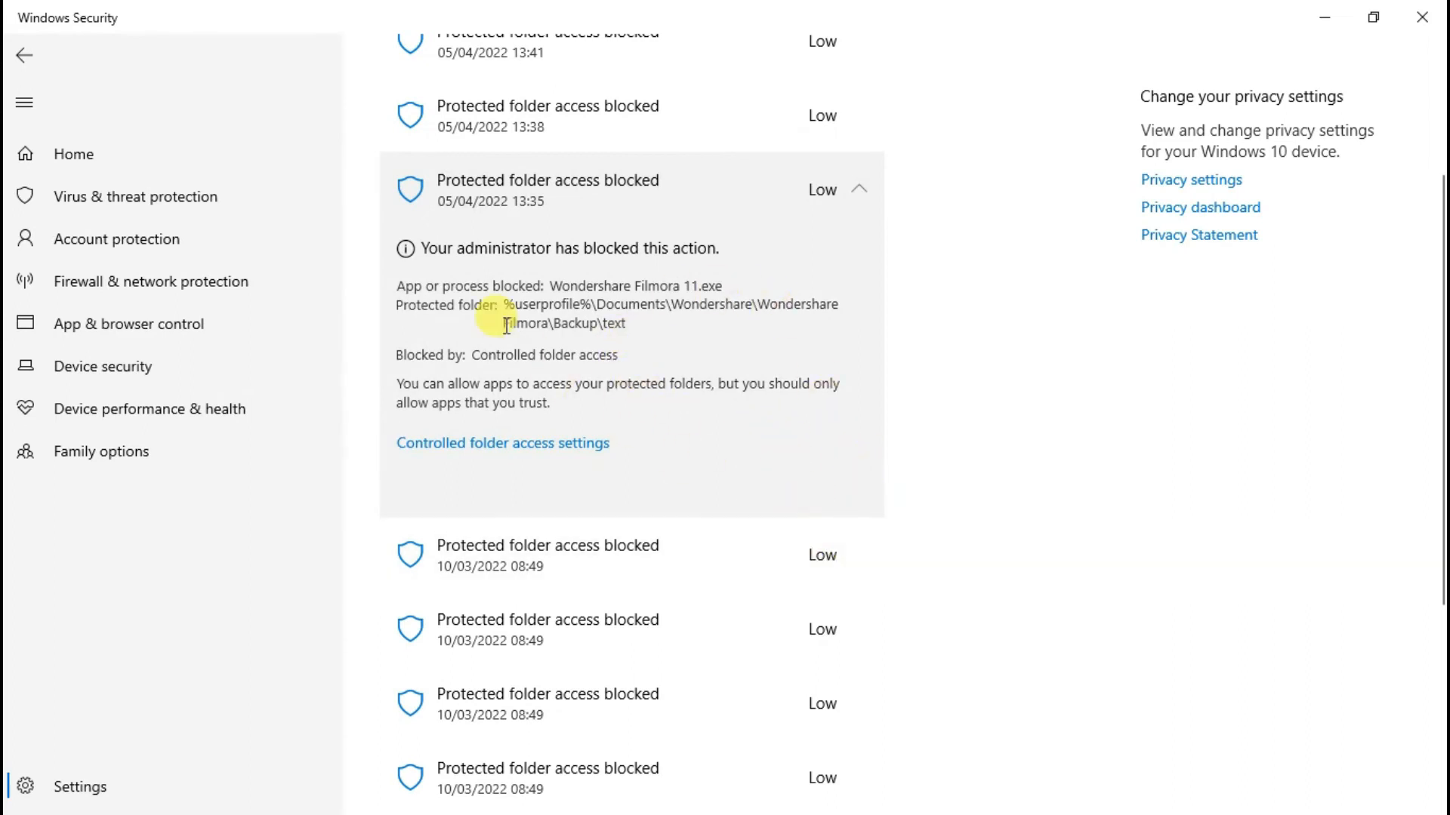
{"action": "mouse_move", "coordinate": [572, 352]}
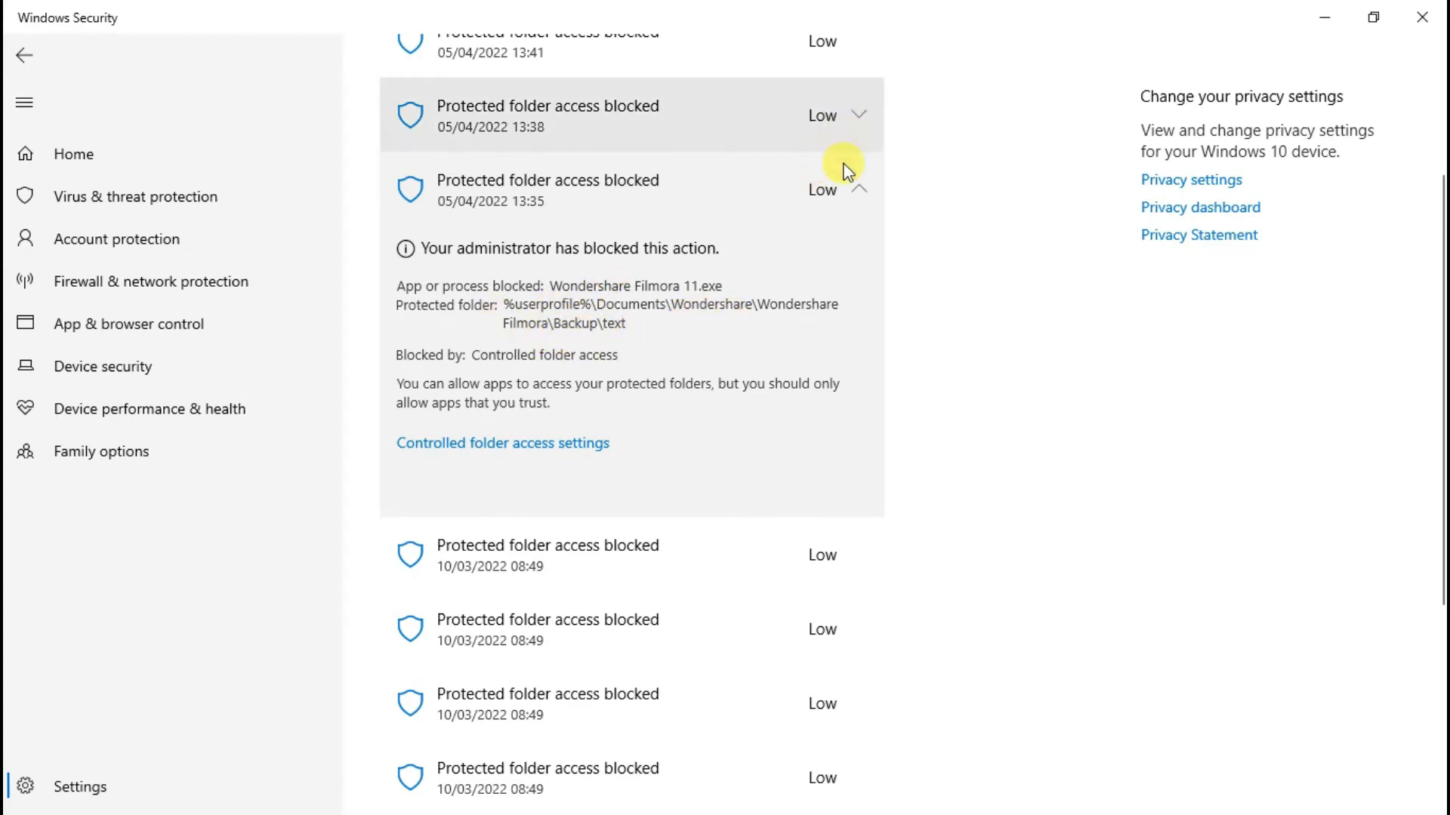
{"action": "scroll", "scroll_direction": "up", "scroll_amount": 3}
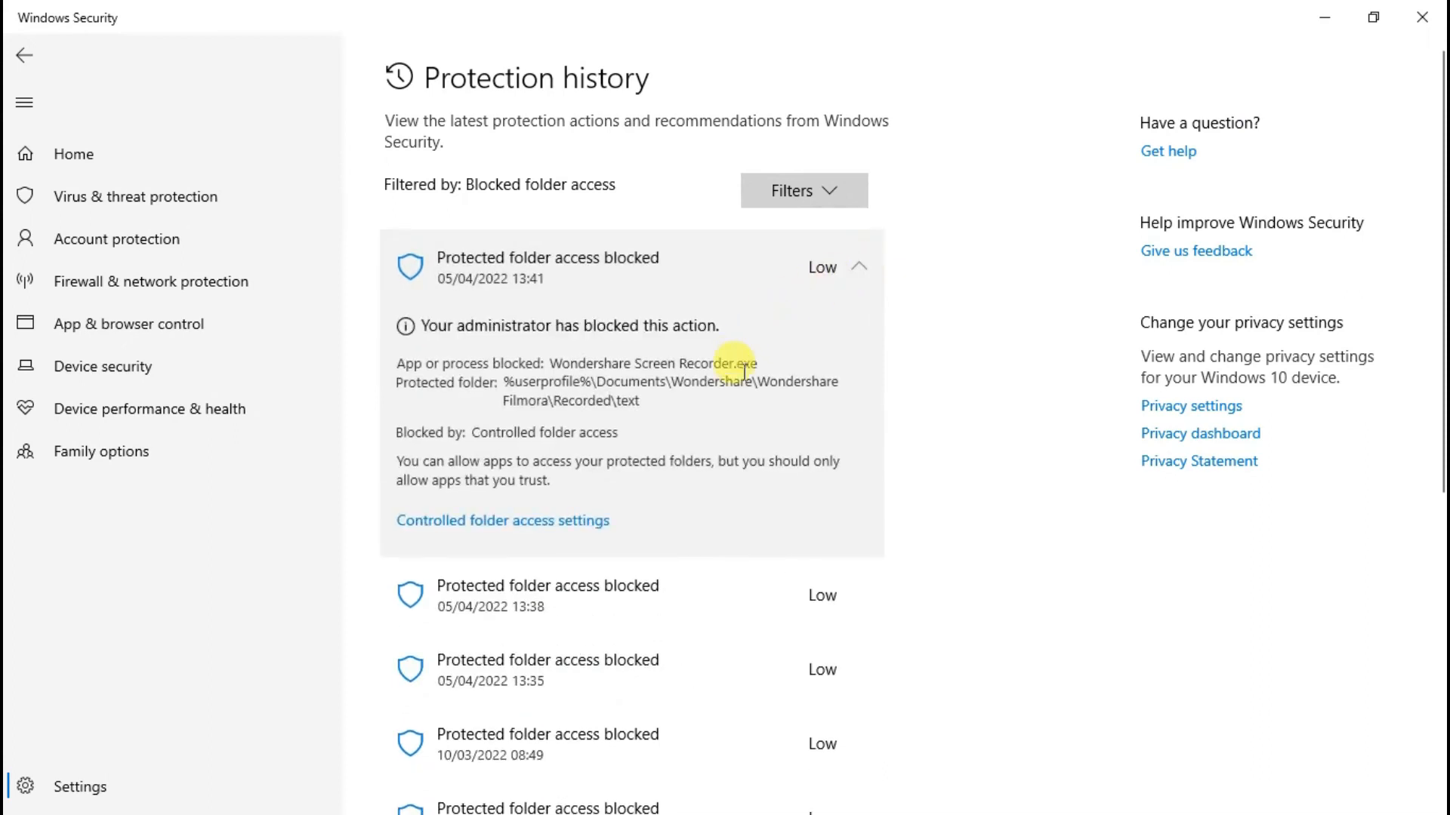
{"action": "scroll", "scroll_direction": "down", "scroll_amount": 3}
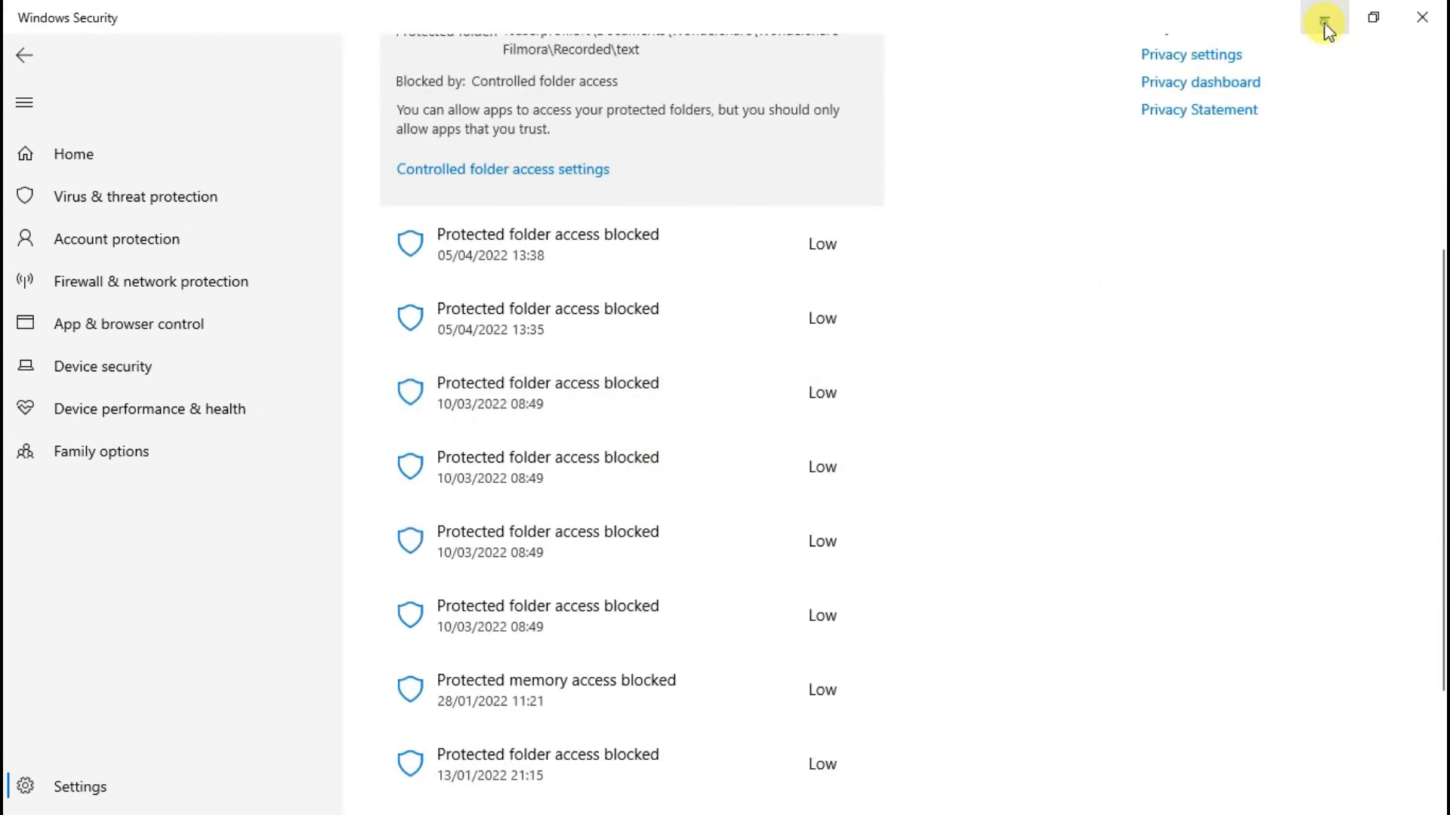
Minimize Windows Security and open Filmora's Record dropdown with webcam, PC screen and voiceover options.
{"action": "left_click", "coordinate": [1323, 17]}
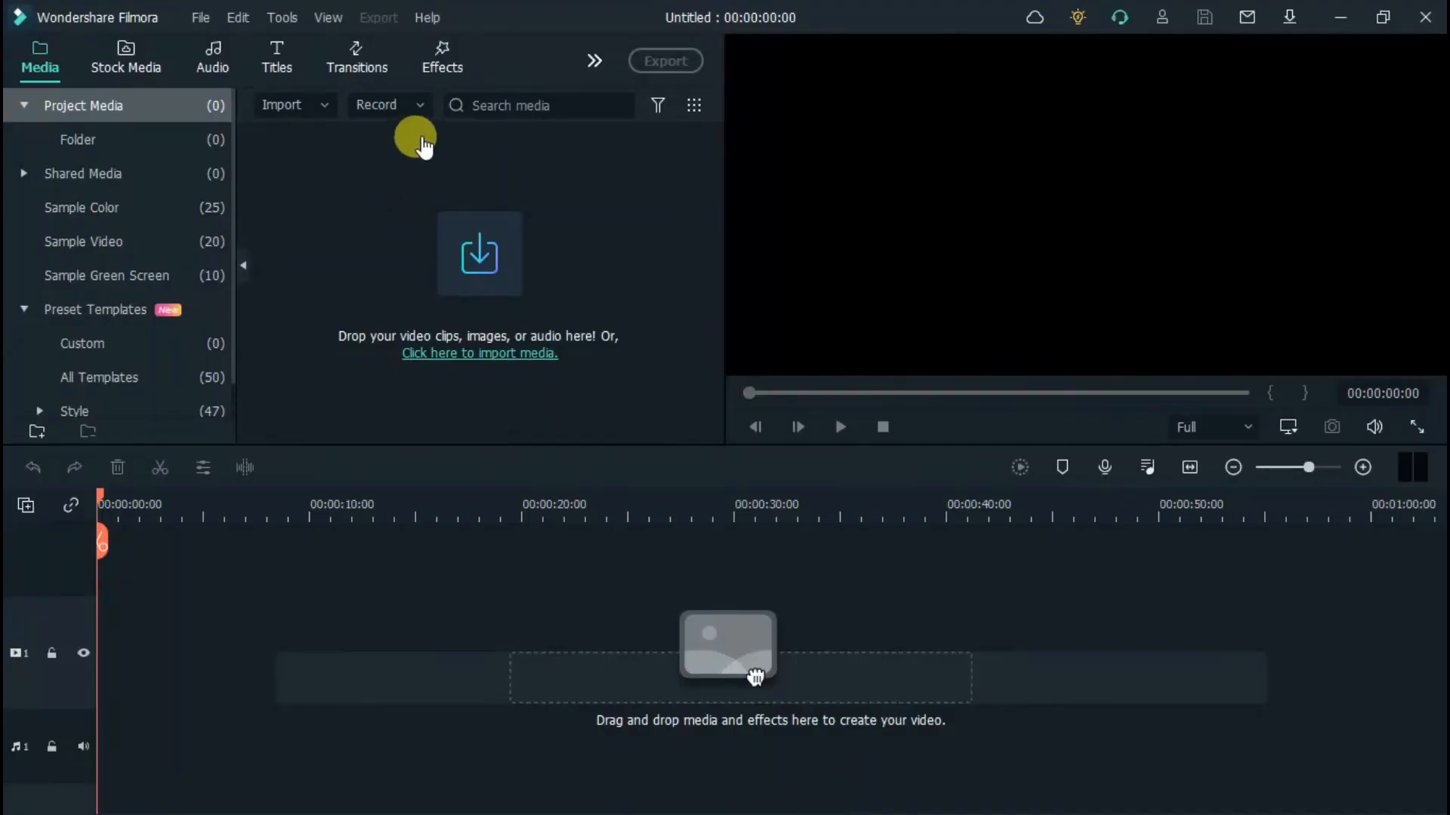
{"action": "left_click", "coordinate": [375, 104]}
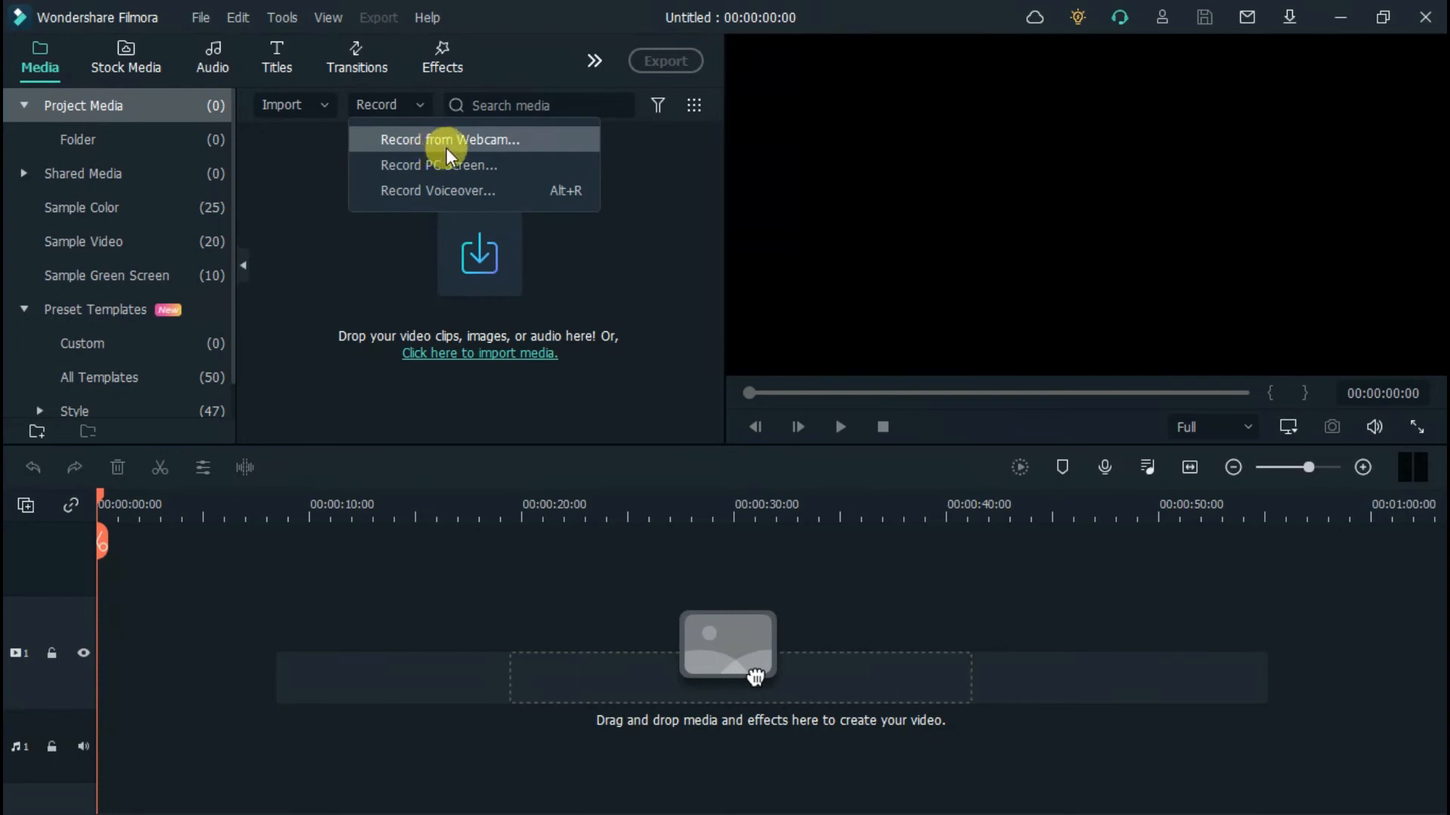
{"action": "mouse_move", "coordinate": [494, 173]}
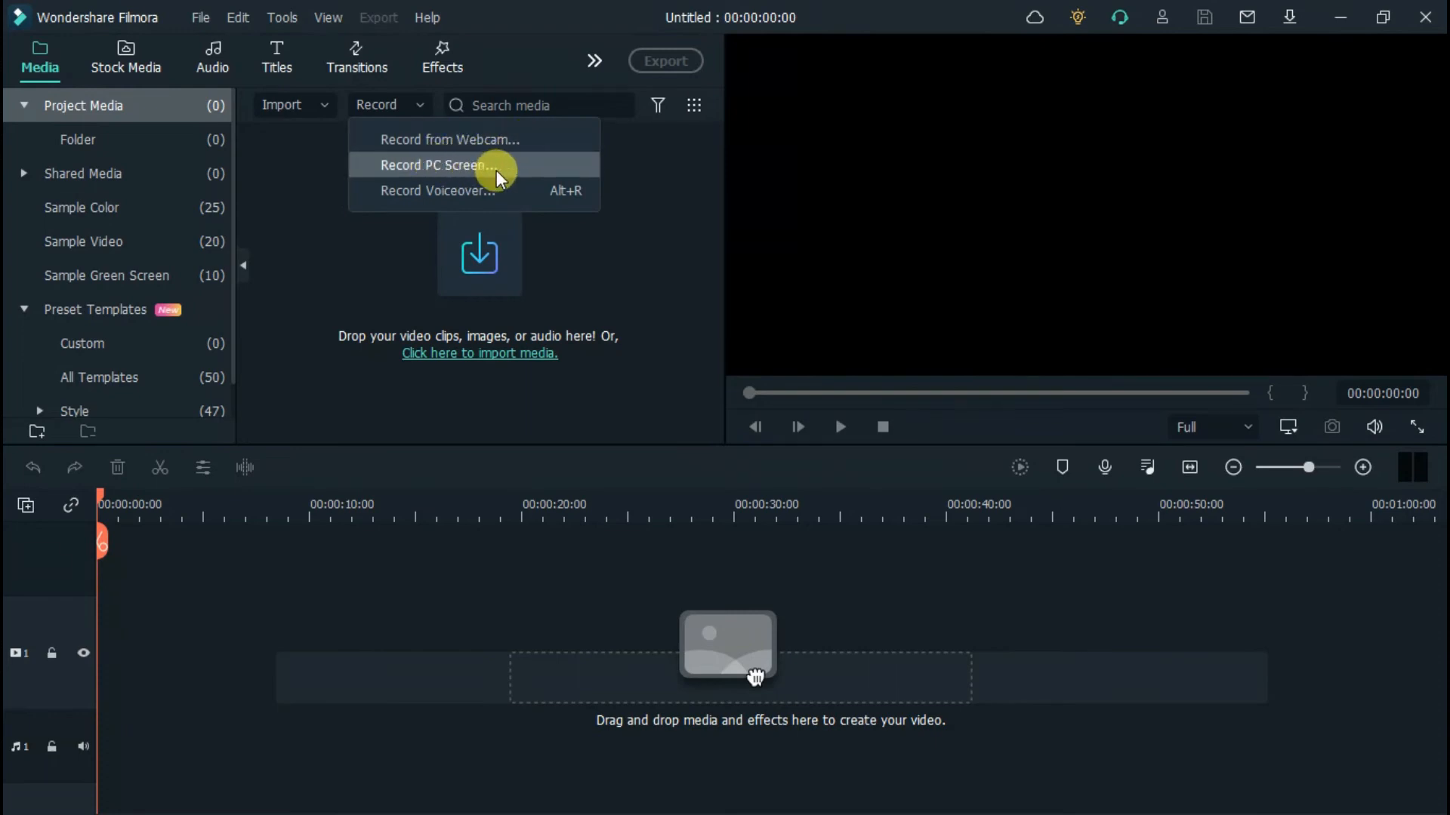
{"action": "mouse_move", "coordinate": [555, 190]}
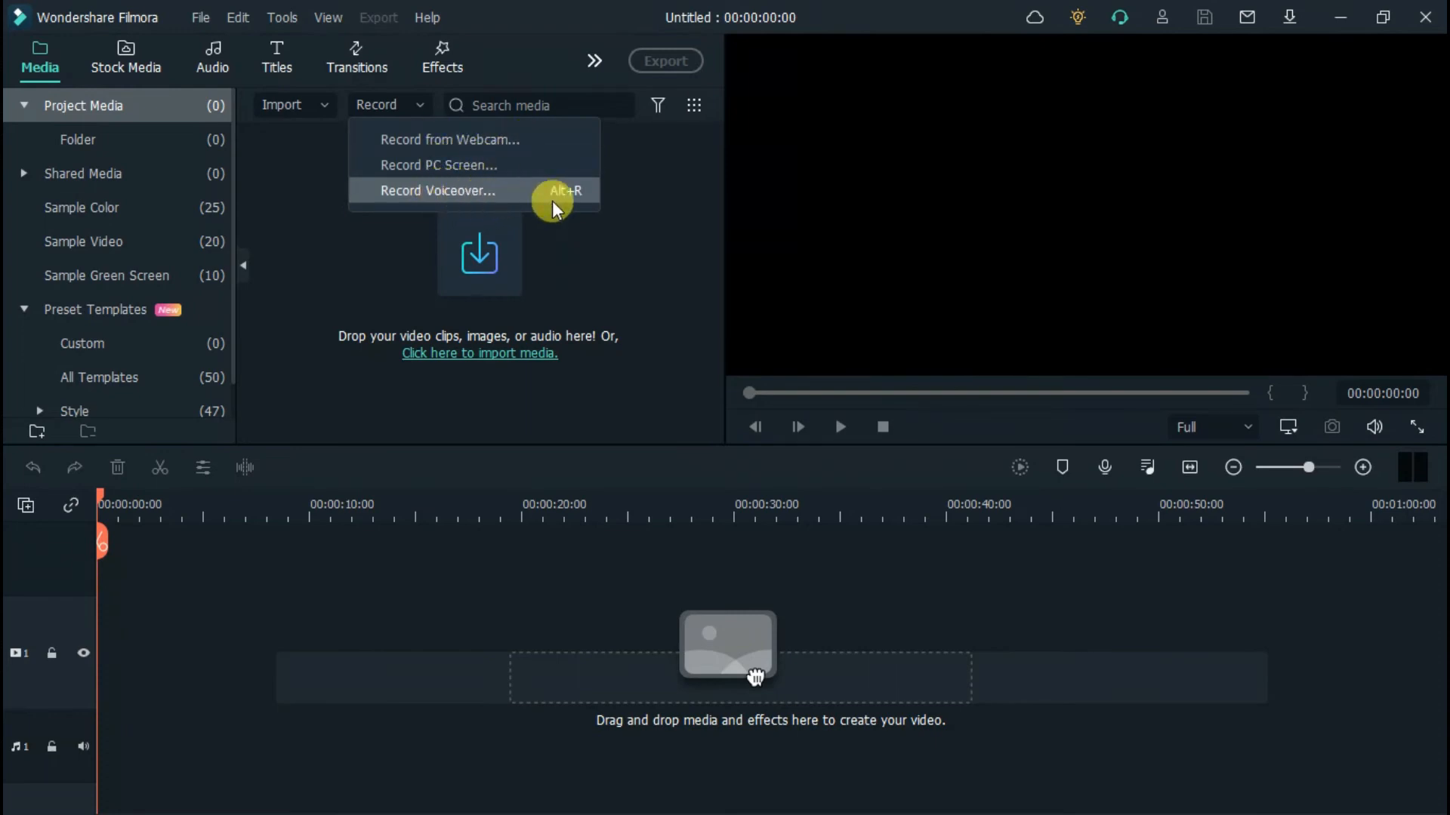
{"action": "mouse_move", "coordinate": [448, 140]}
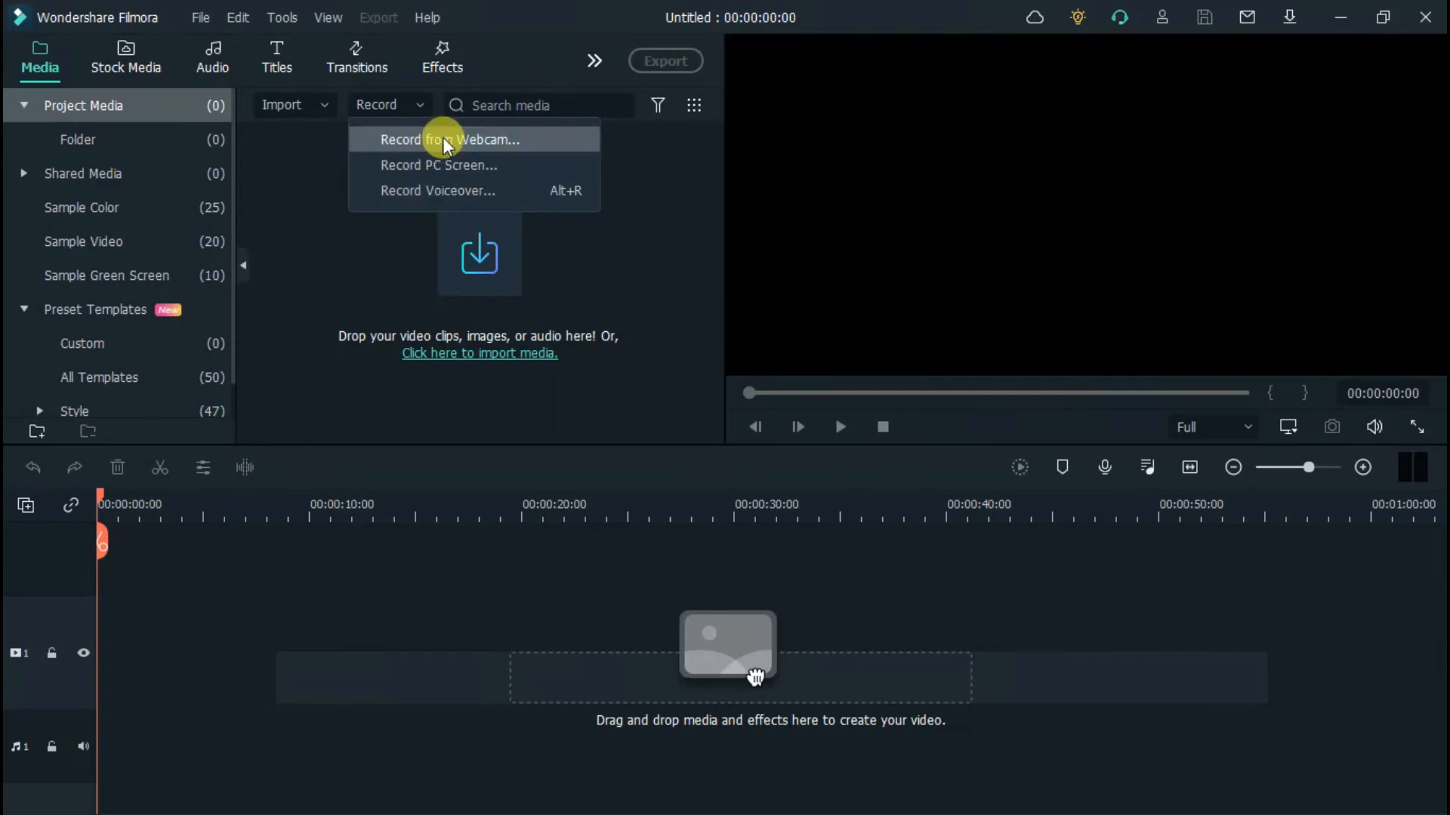
{"action": "mouse_move", "coordinate": [1345, 18]}
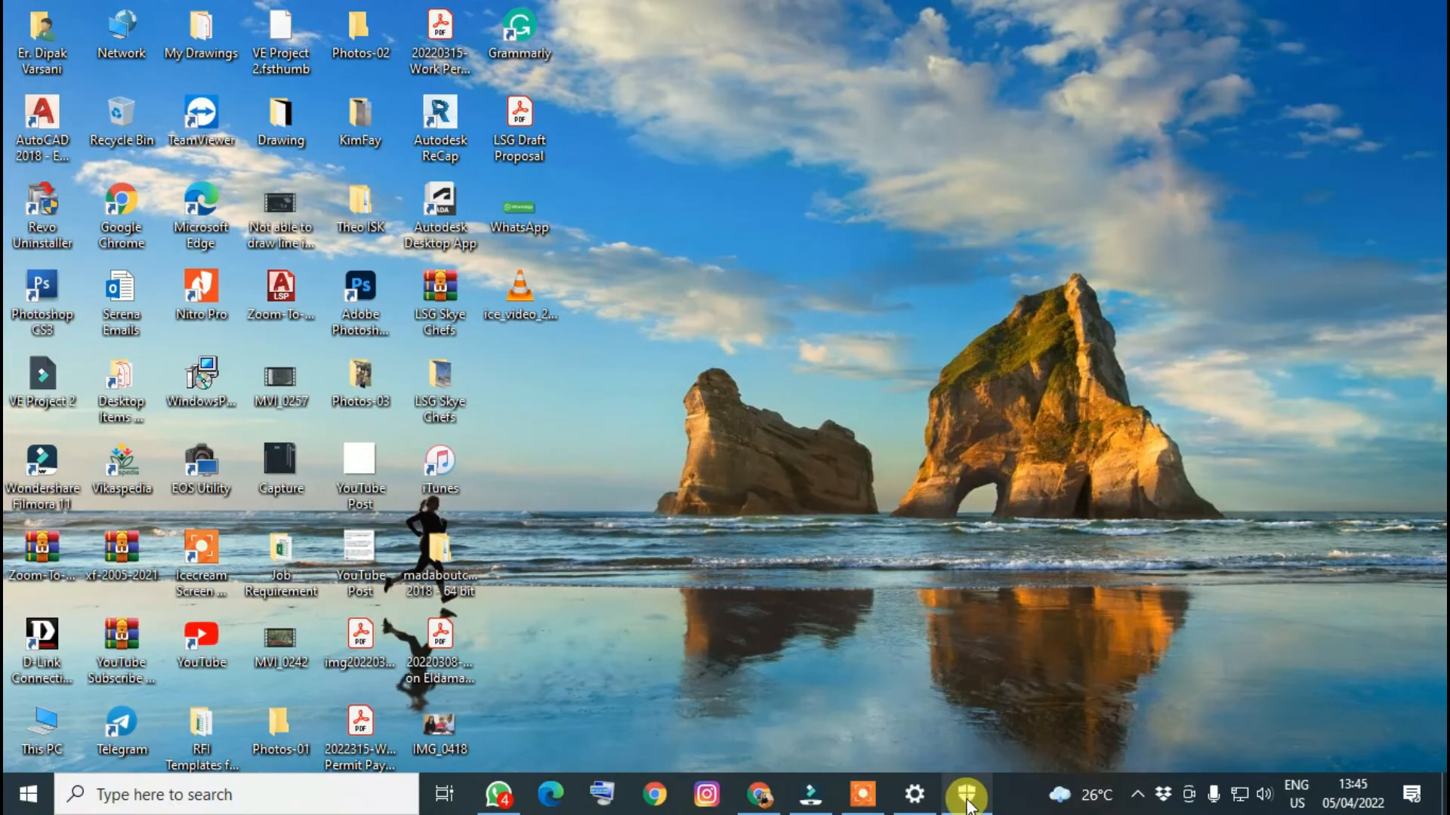
Restore Filmora, choose Record PC Screen, and start the full-screen recording countdown.
{"action": "left_click", "coordinate": [967, 794]}
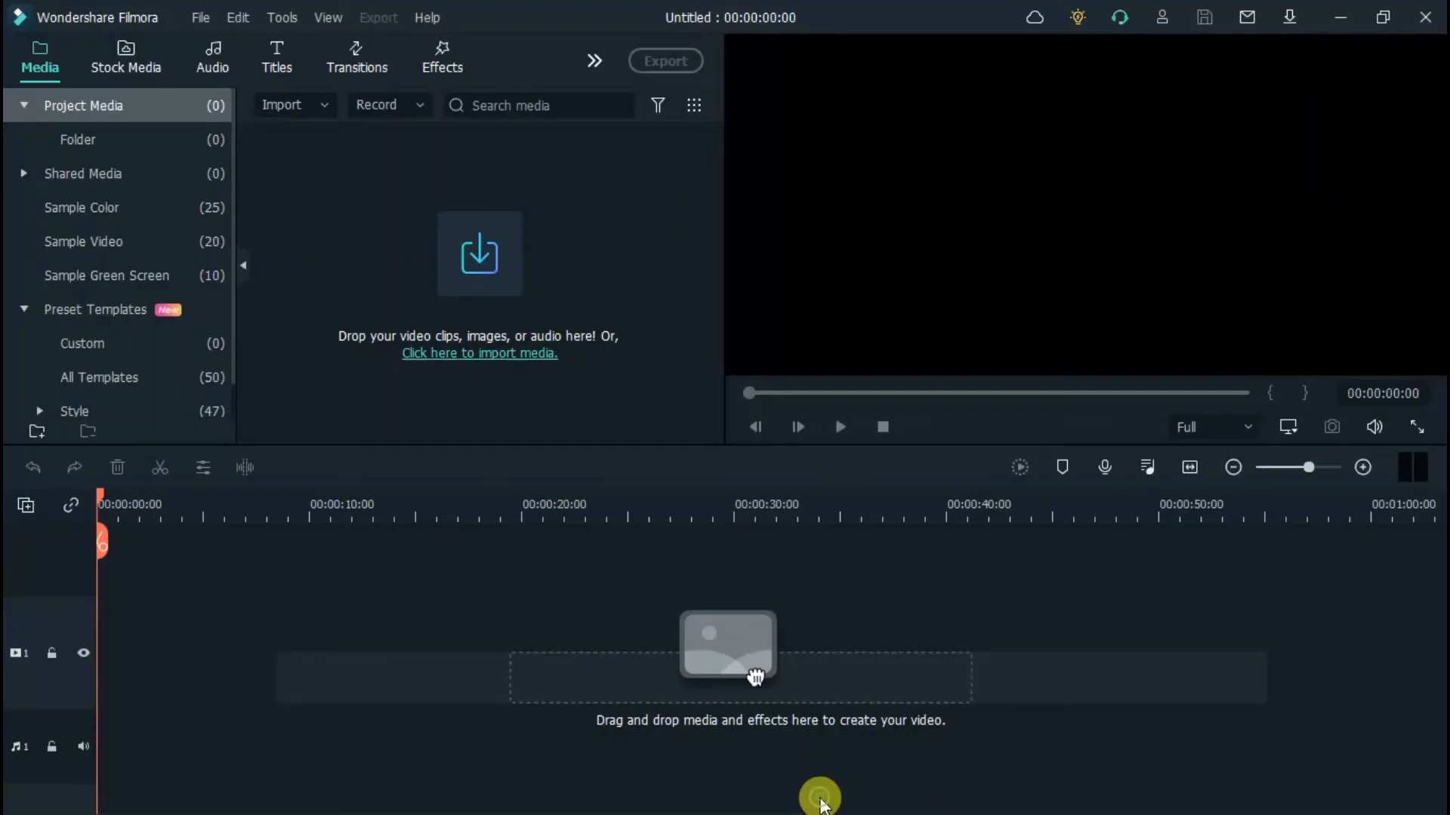
{"action": "left_click", "coordinate": [417, 104]}
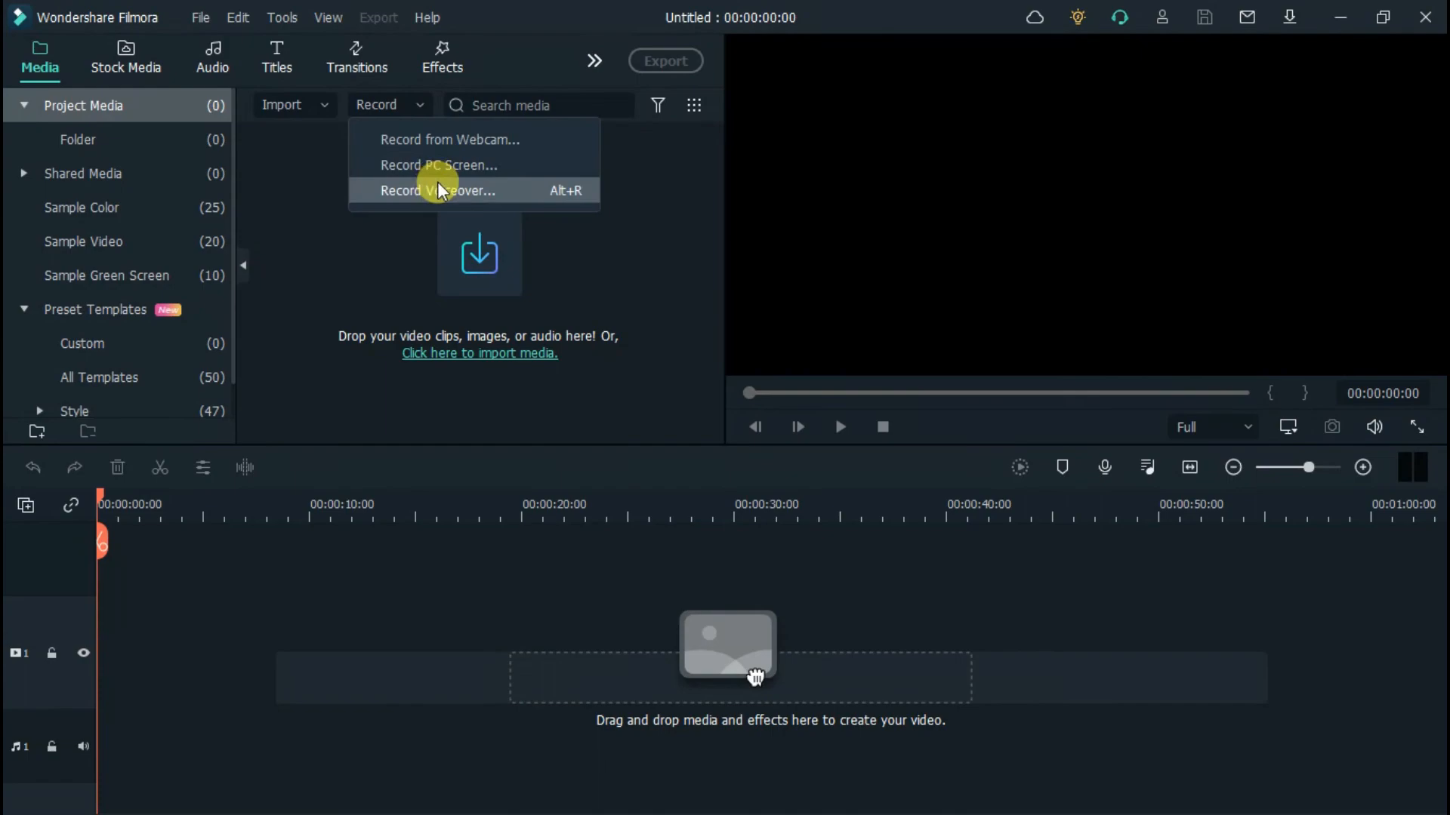
{"action": "left_click", "coordinate": [438, 165]}
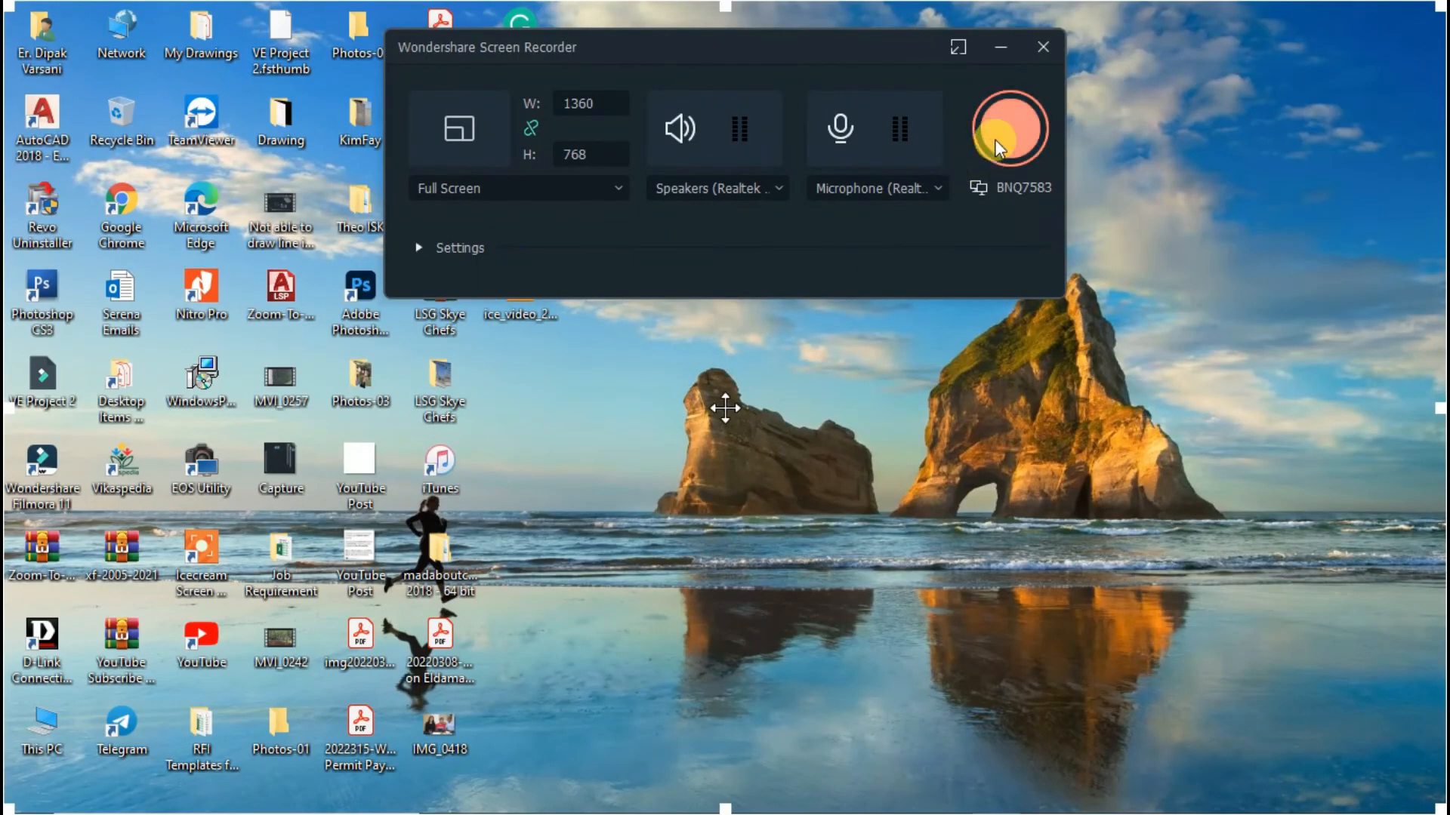
{"action": "left_click", "coordinate": [1008, 128]}
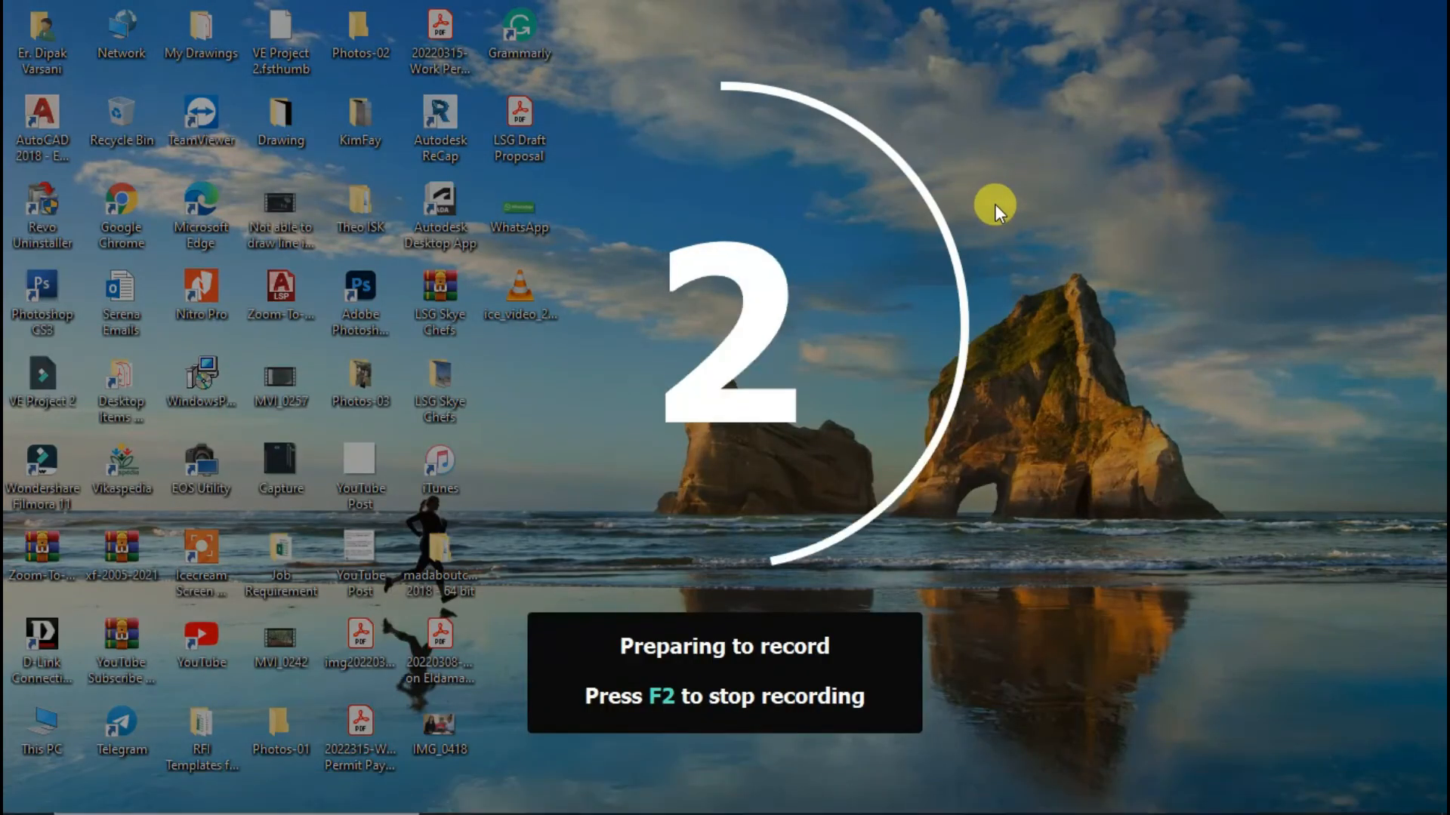